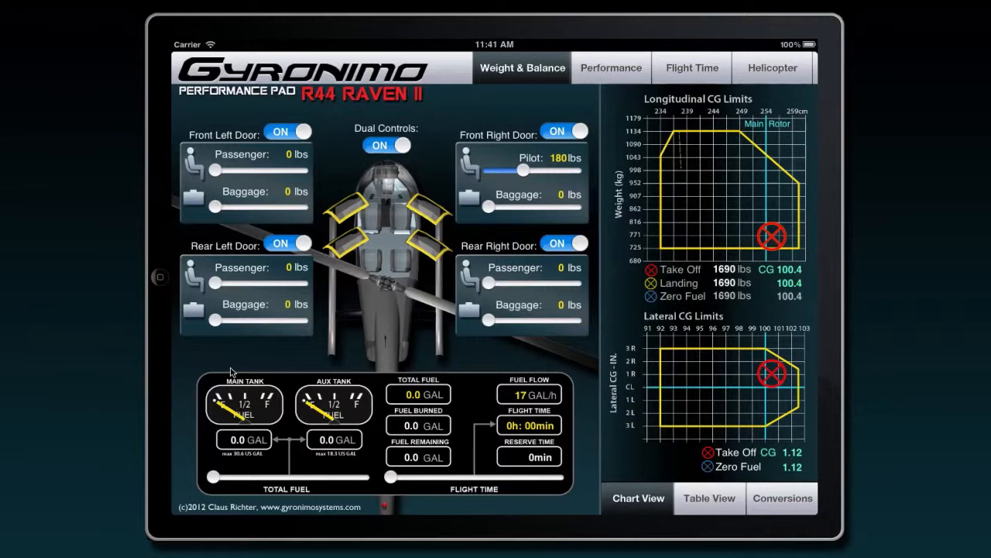
pyautogui.moveTo(495, 319)
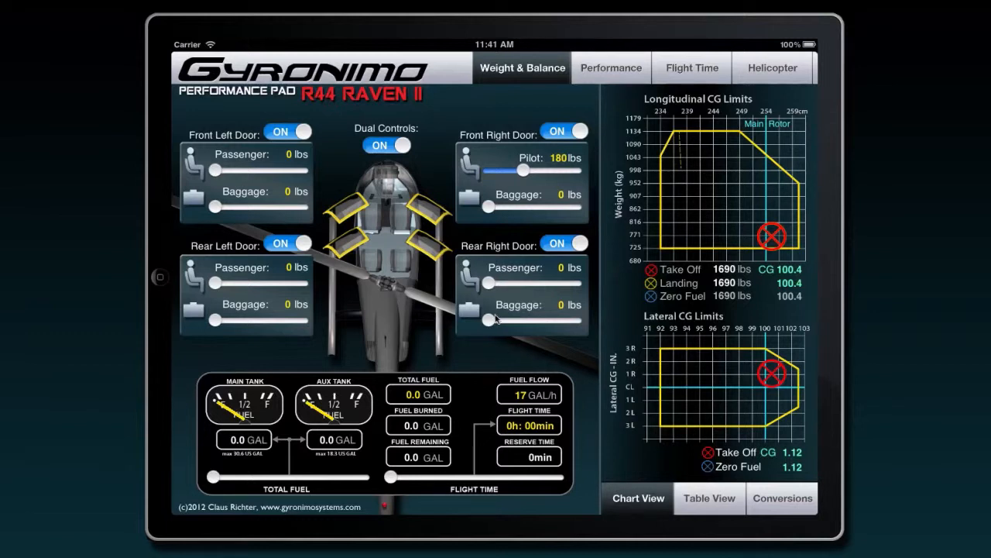
pyautogui.moveTo(677, 68)
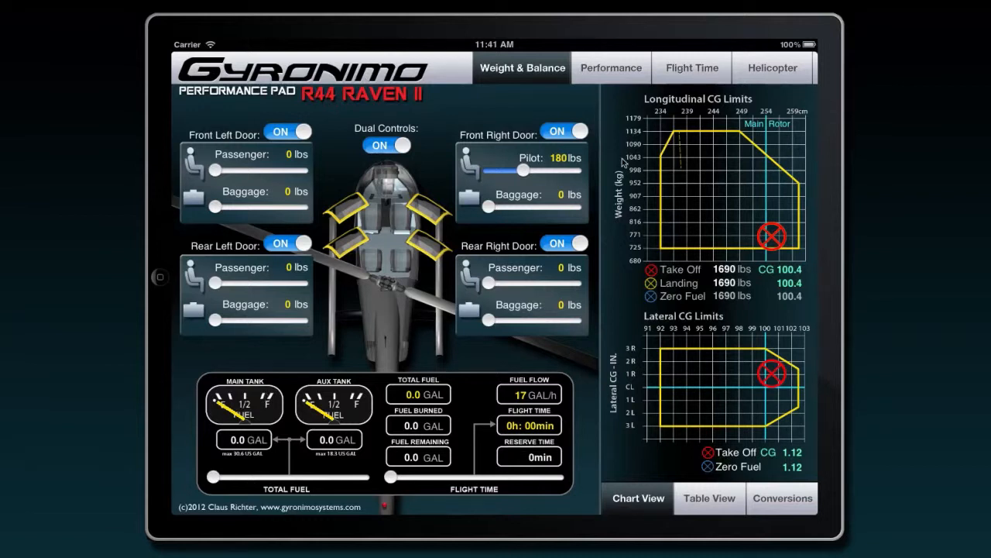
pyautogui.moveTo(486, 236)
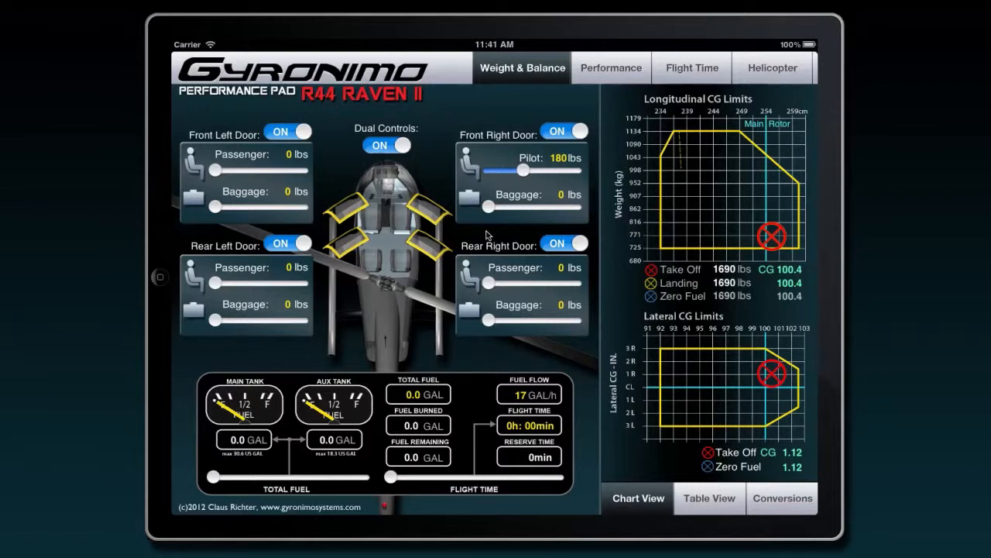
pyautogui.moveTo(607, 67)
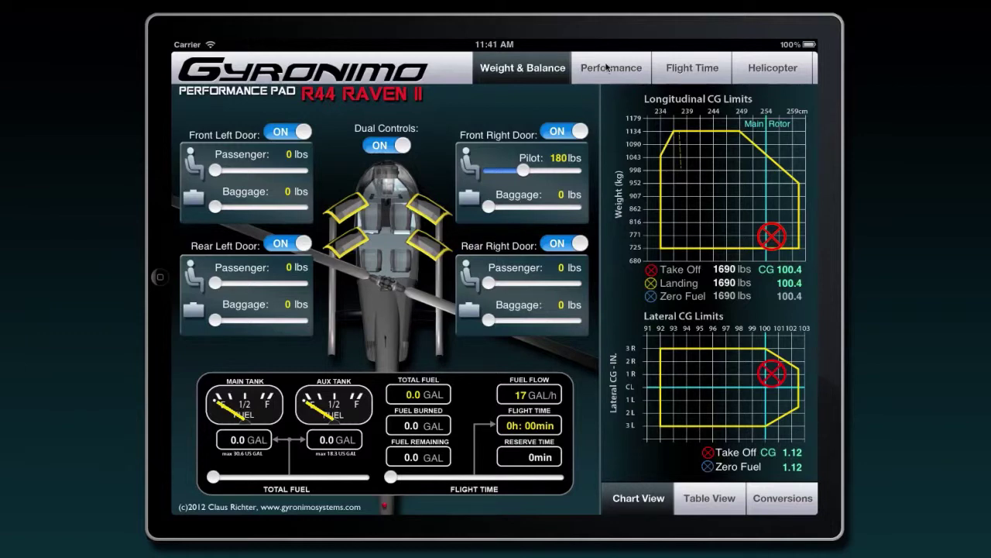
# View the Performance charts, then the Flight Time page (200 NM leg, 1 h 52 min).
pyautogui.click(610, 68)
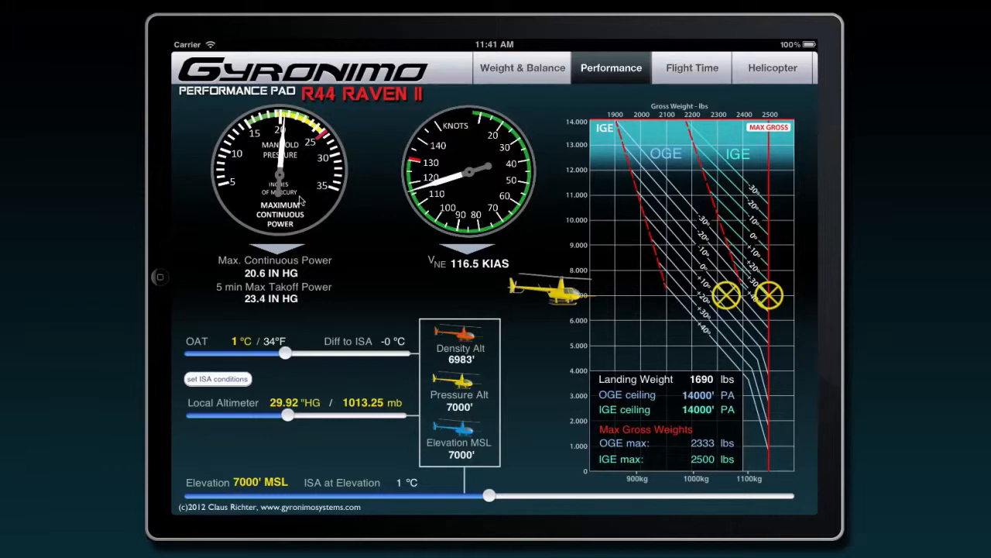
pyautogui.moveTo(642, 61)
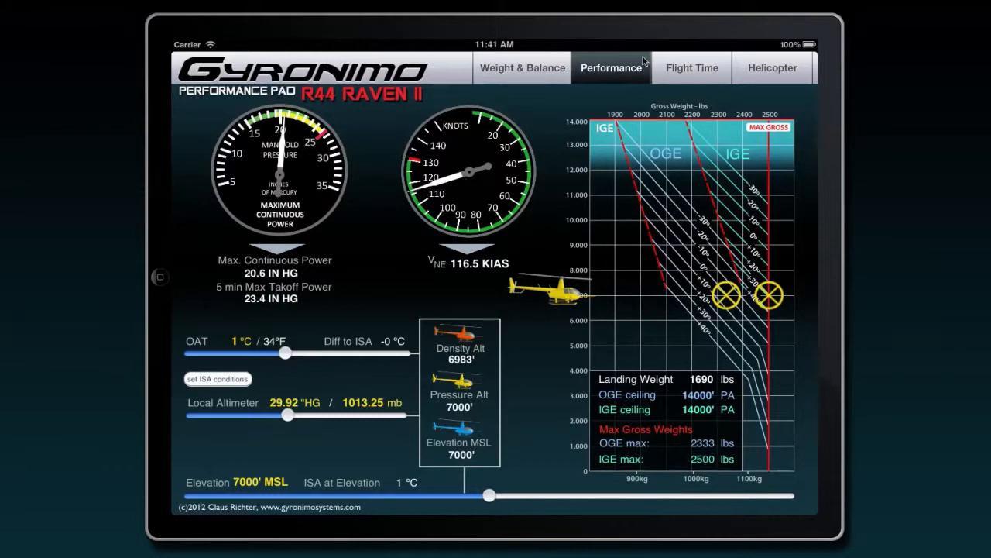
pyautogui.click(691, 68)
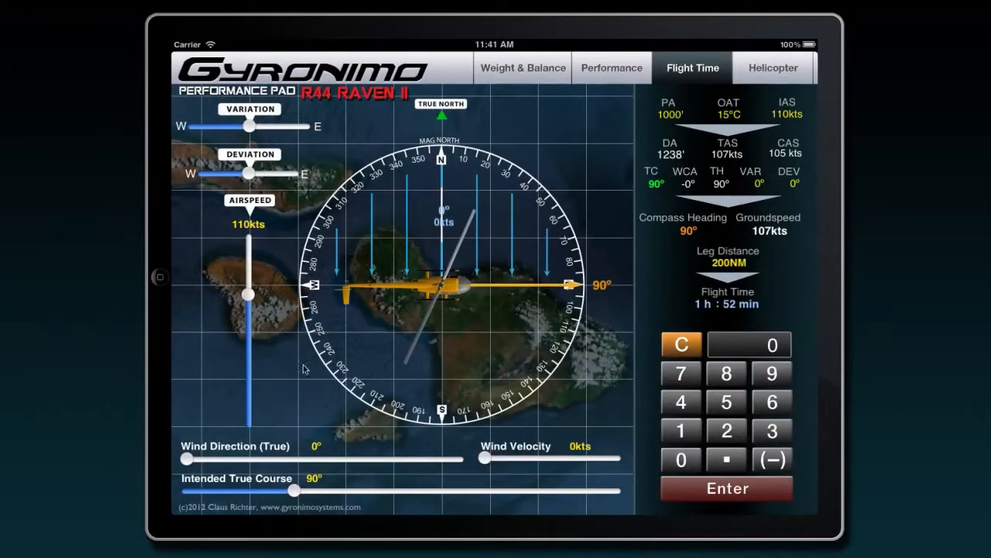
pyautogui.moveTo(598, 179)
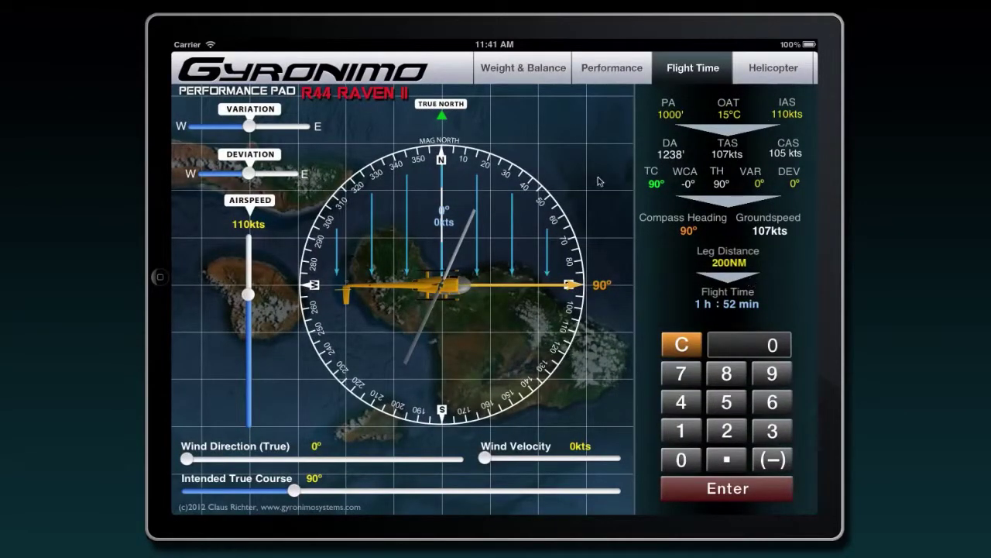
pyautogui.moveTo(526, 457)
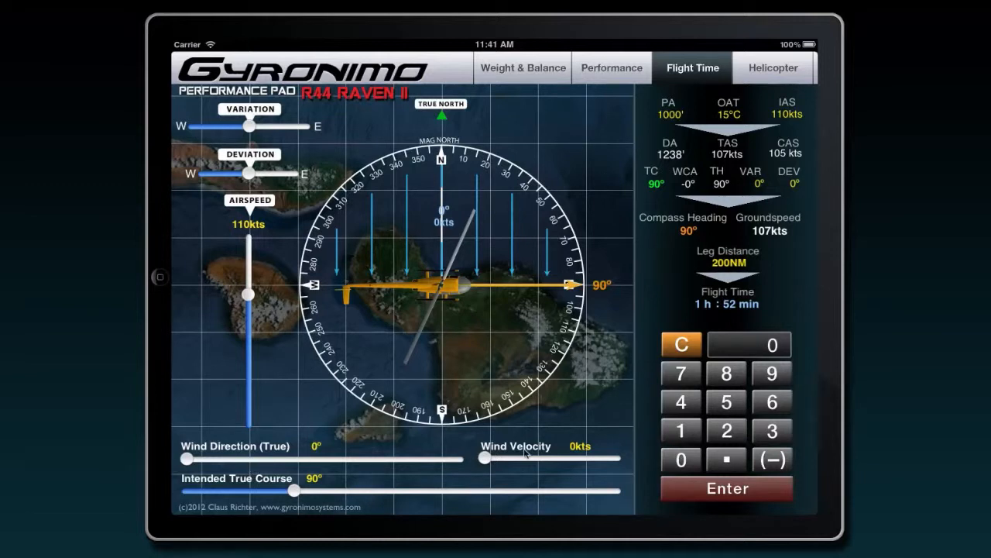
pyautogui.moveTo(798, 163)
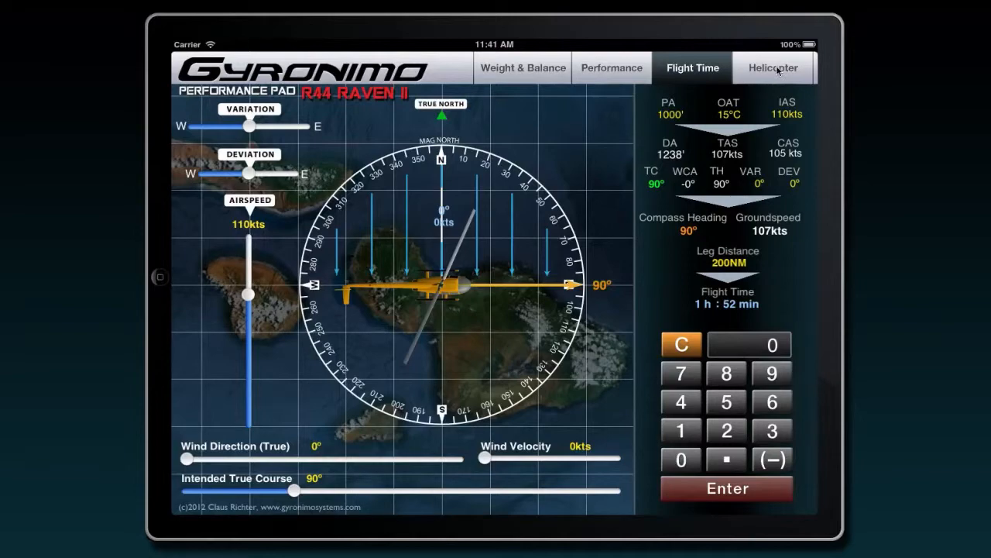
# Browse Helicopter Data, Airspeeds/Limits and Definitions, returning to the System settings page.
pyautogui.click(775, 68)
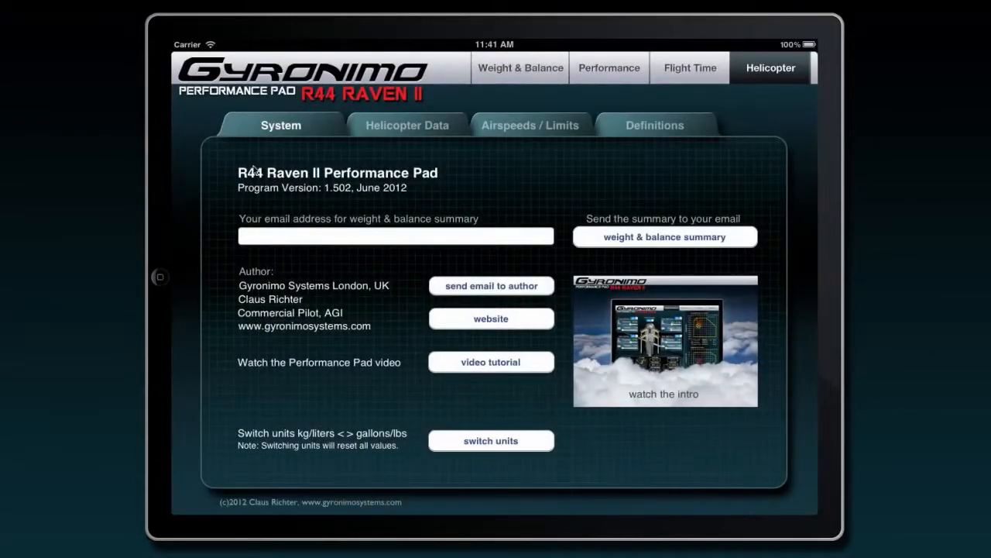
pyautogui.click(406, 124)
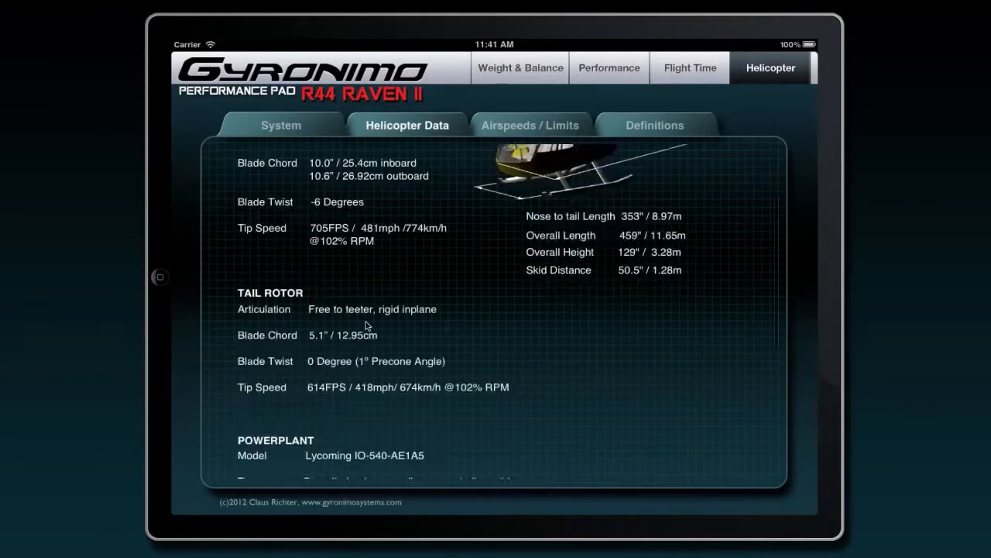
pyautogui.scroll(-3)
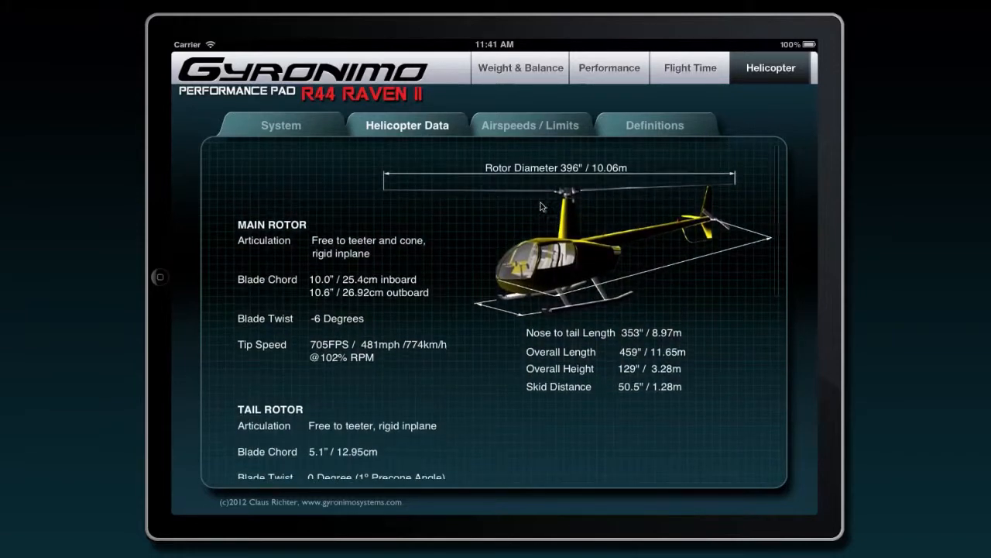
pyautogui.click(531, 124)
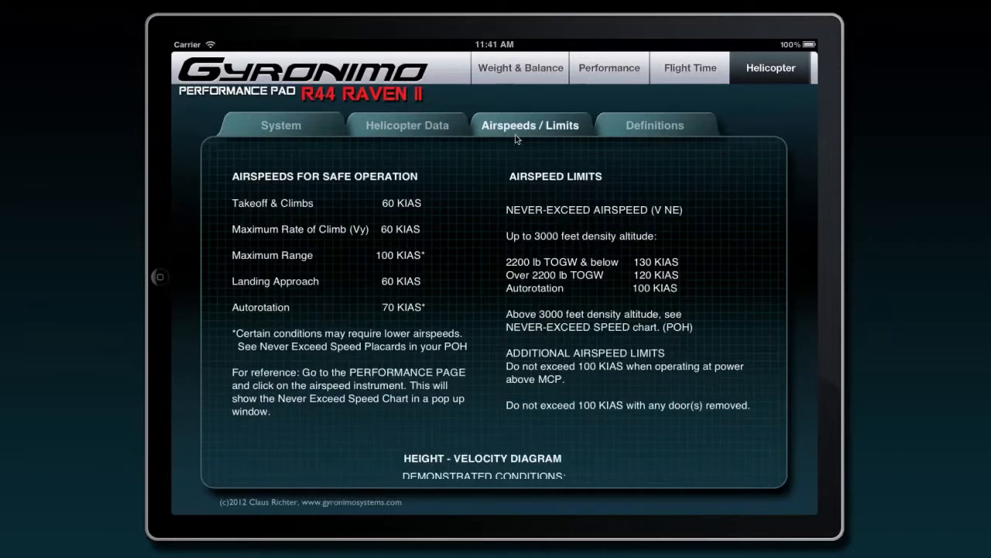
pyautogui.click(654, 124)
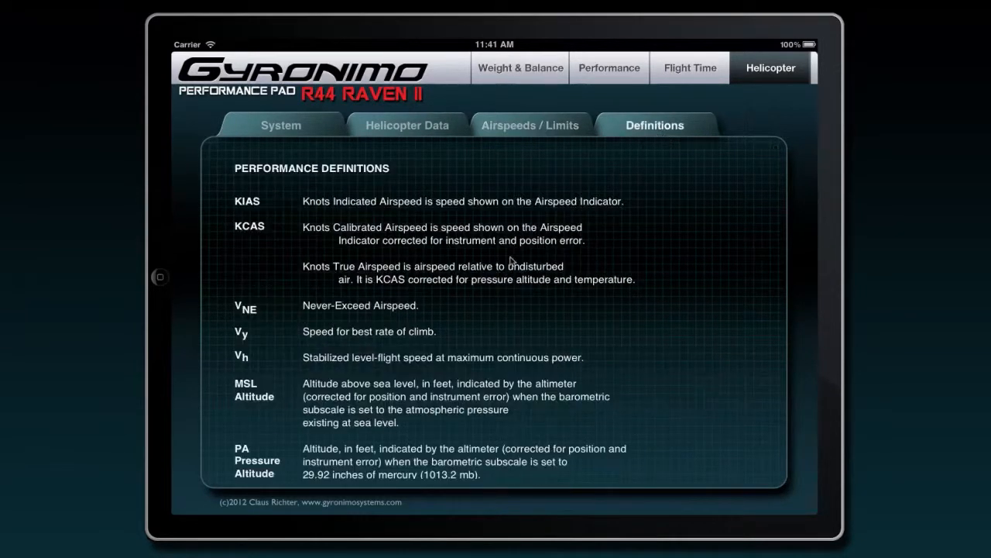
pyautogui.click(280, 124)
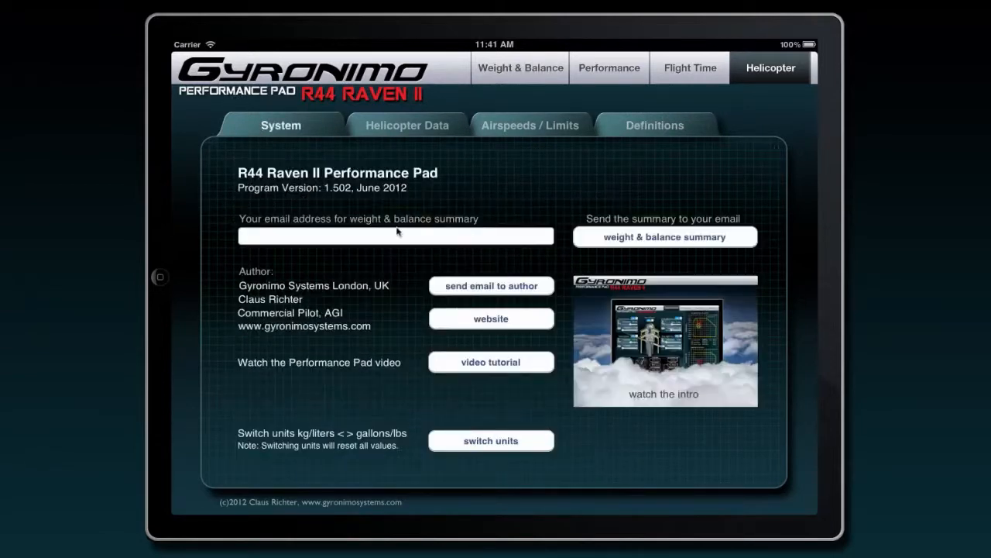
pyautogui.moveTo(401, 174)
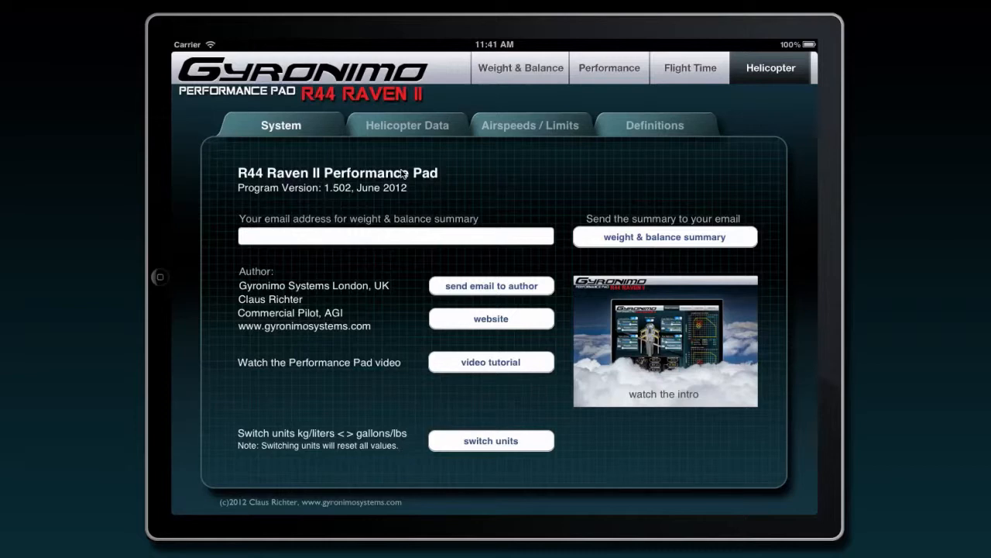
pyautogui.moveTo(515, 73)
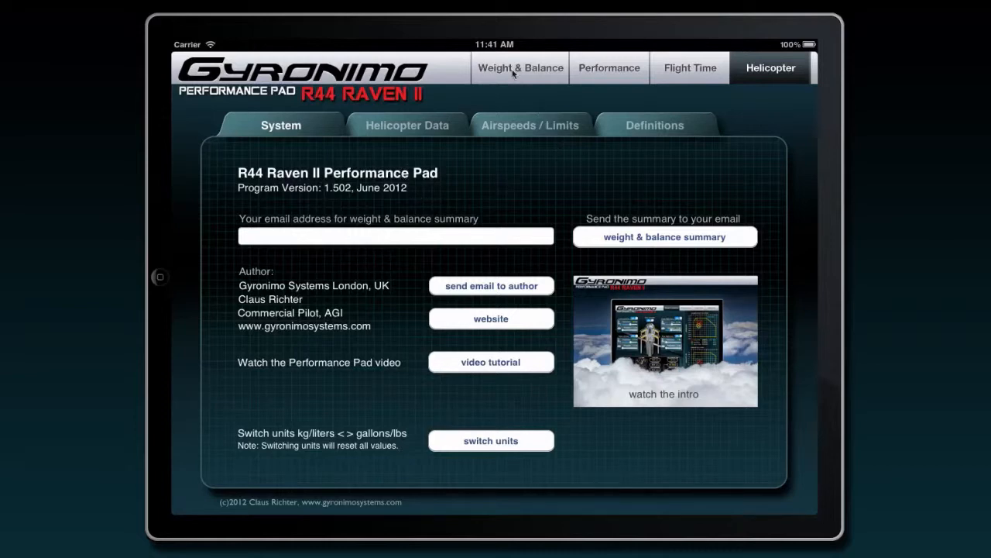
# On Weight & Balance, add a 142 lb front left passenger and settle the pilot at 178 lbs.
pyautogui.click(519, 68)
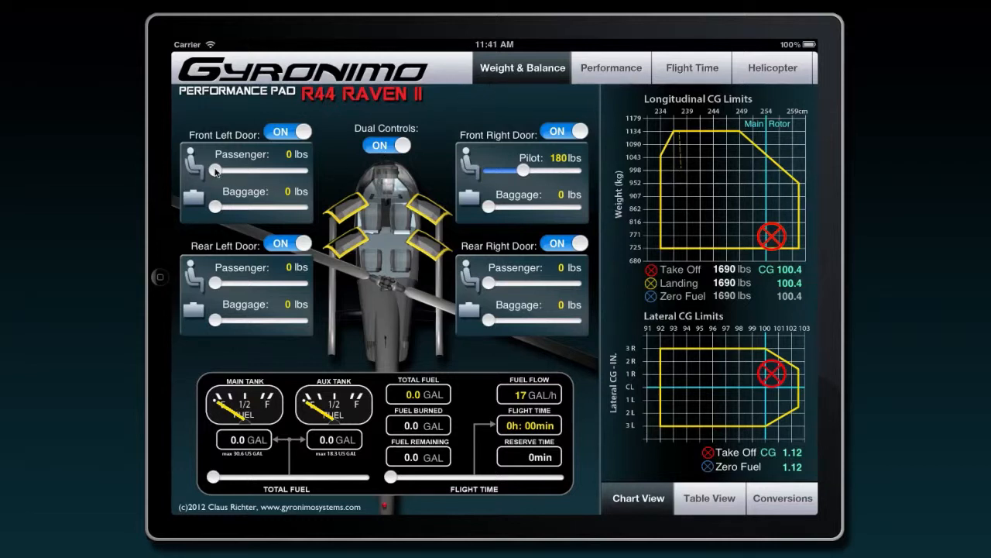
pyautogui.moveTo(215, 169); pyautogui.dragTo(260, 169)
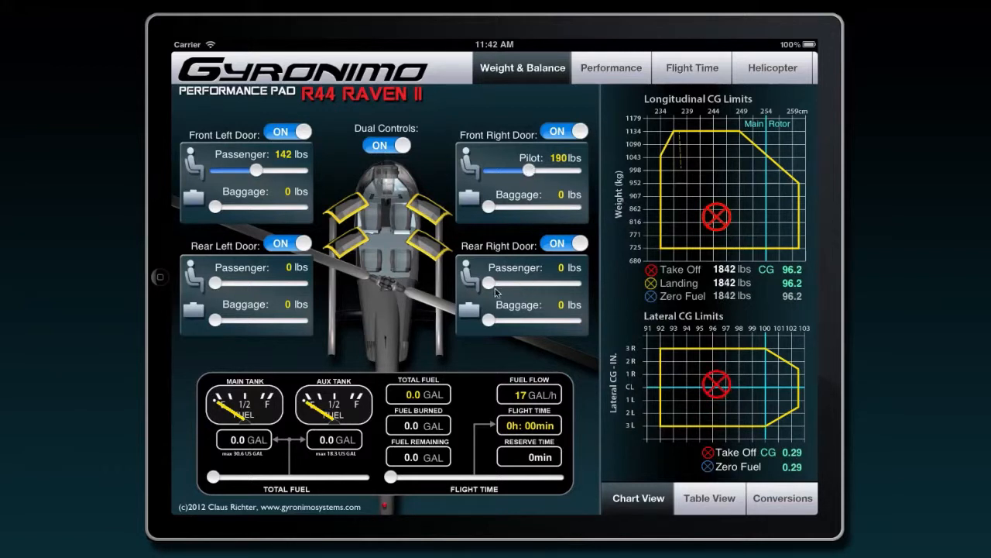
pyautogui.moveTo(488, 282); pyautogui.dragTo(519, 282)
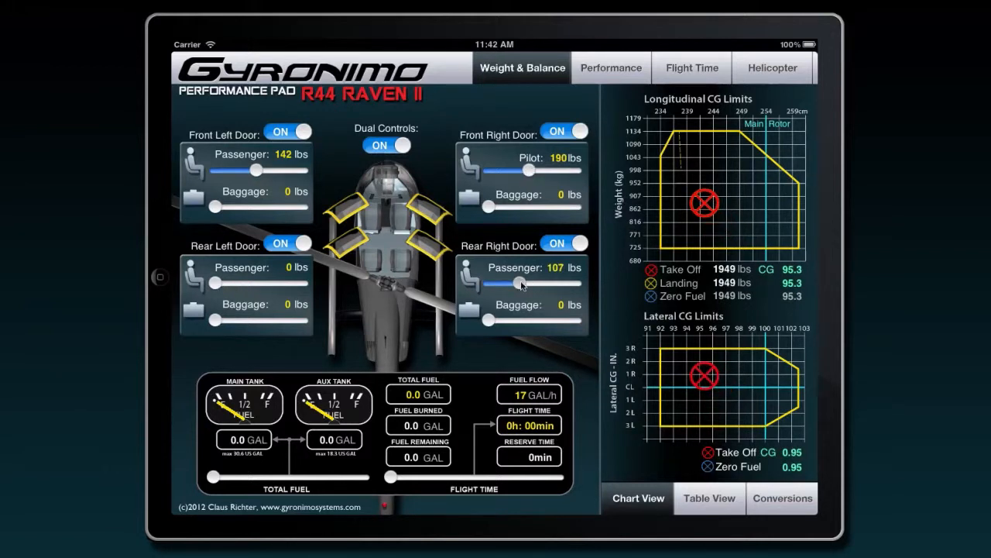
pyautogui.moveTo(517, 282); pyautogui.dragTo(468, 282)
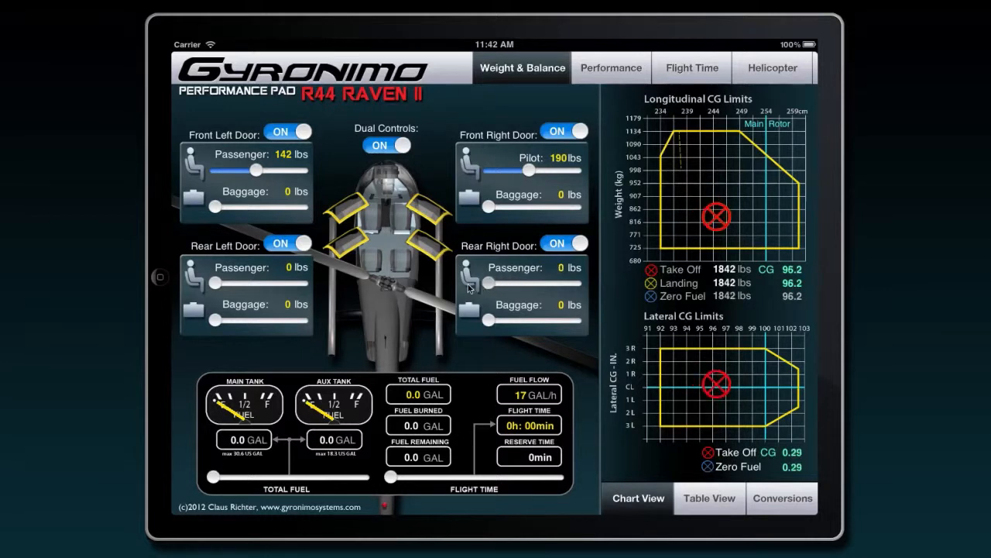
pyautogui.moveTo(530, 169); pyautogui.dragTo(524, 169)
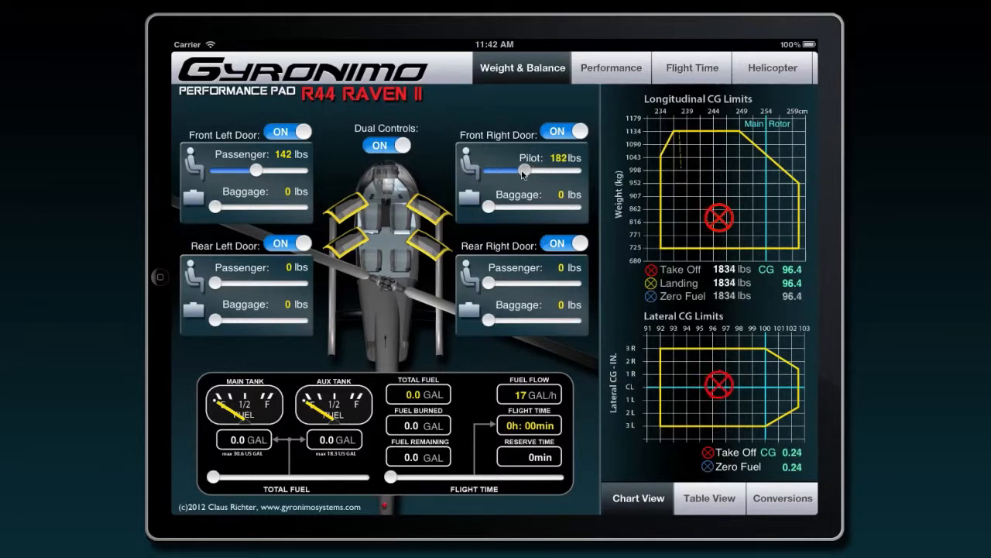
pyautogui.moveTo(523, 169); pyautogui.dragTo(518, 169)
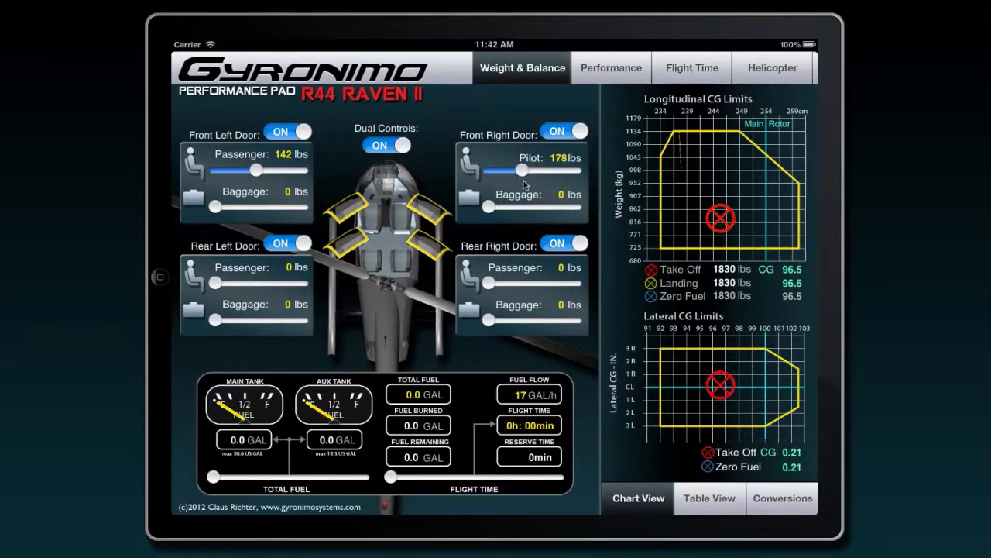
# View the unit conversions panel, then set fuel flow to 15 GAL/h.
pyautogui.click(782, 498)
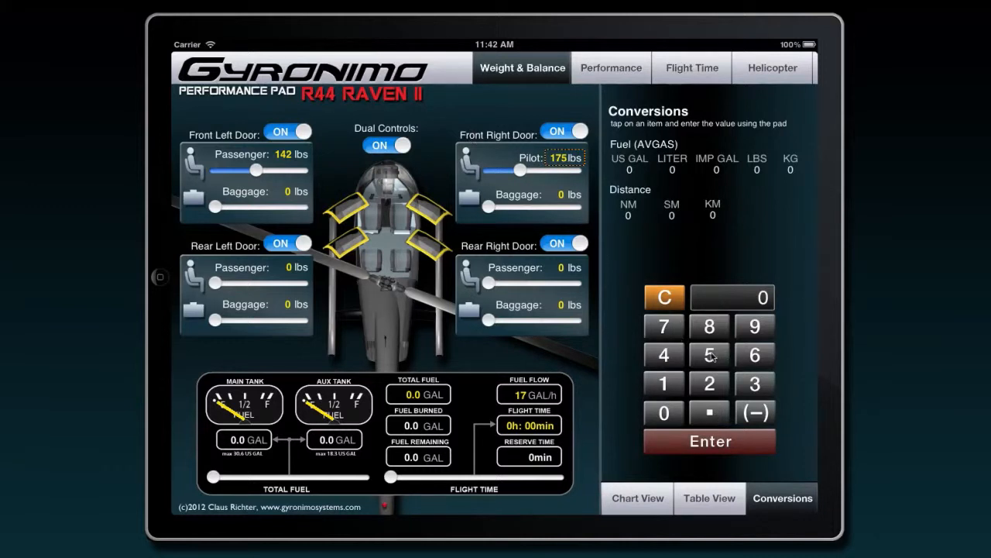
pyautogui.click(636, 497)
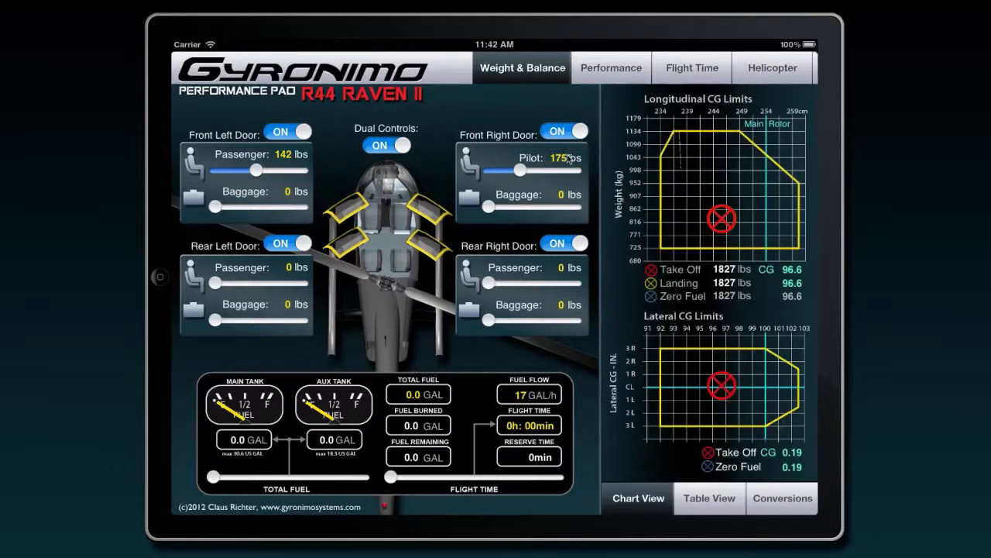
pyautogui.moveTo(460, 468)
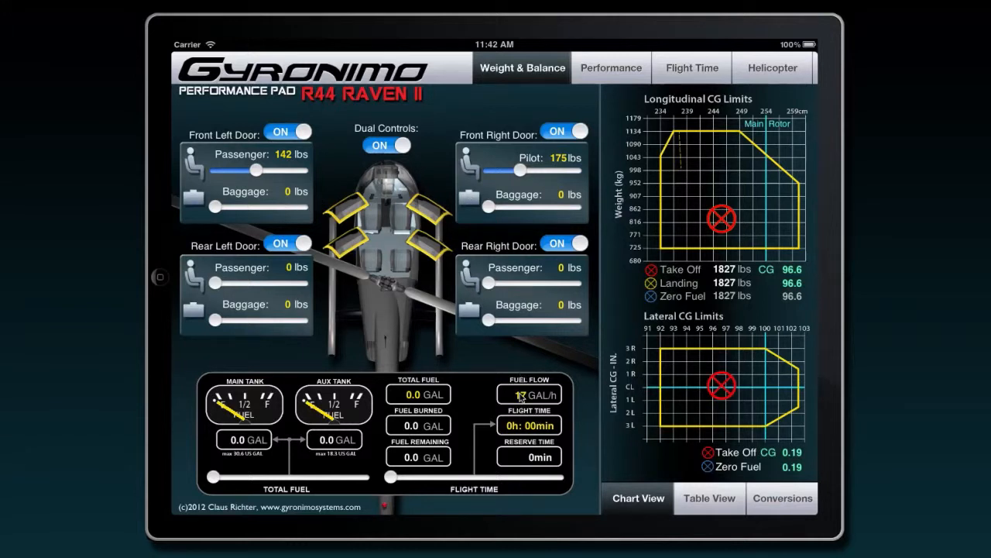
pyautogui.click(782, 499)
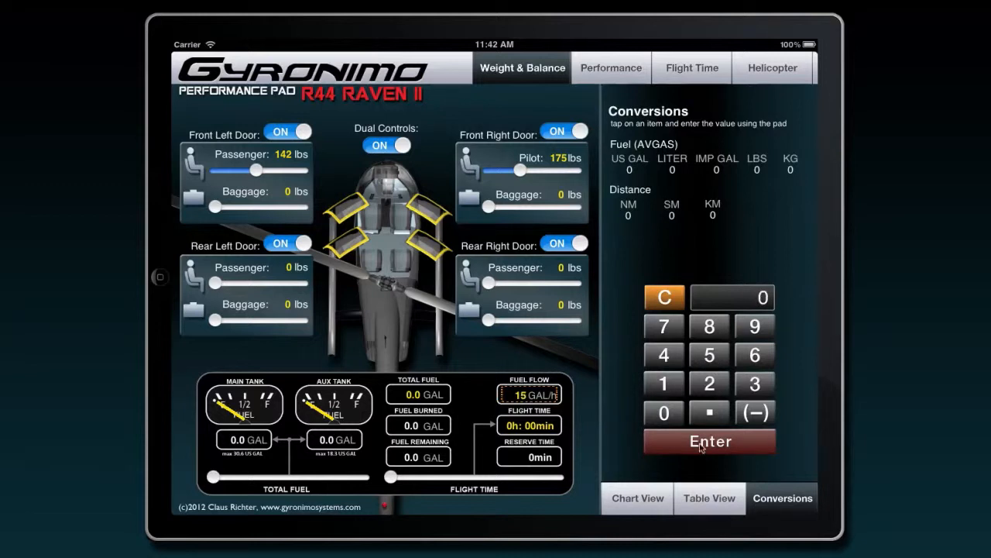
pyautogui.click(638, 499)
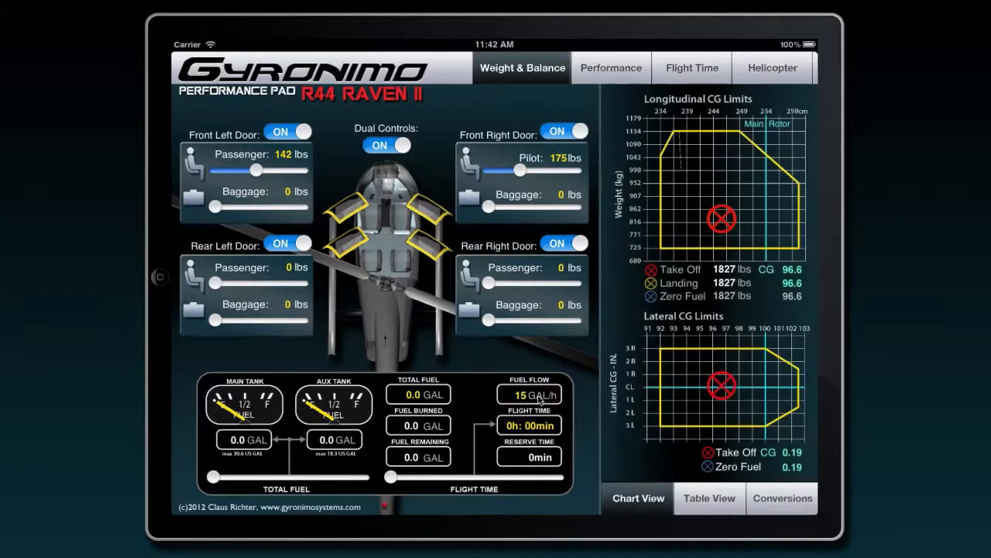
pyautogui.moveTo(352, 279)
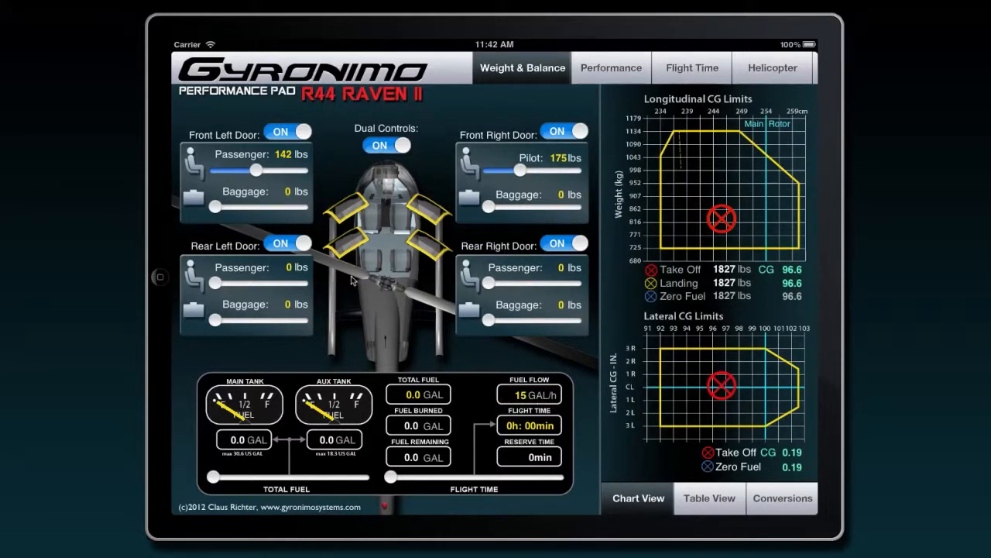
# Load a 173 lb rear left passenger, 35.5 GAL fuel and a 1 h 10 min flight time.
pyautogui.moveTo(217, 281); pyautogui.dragTo(240, 282)
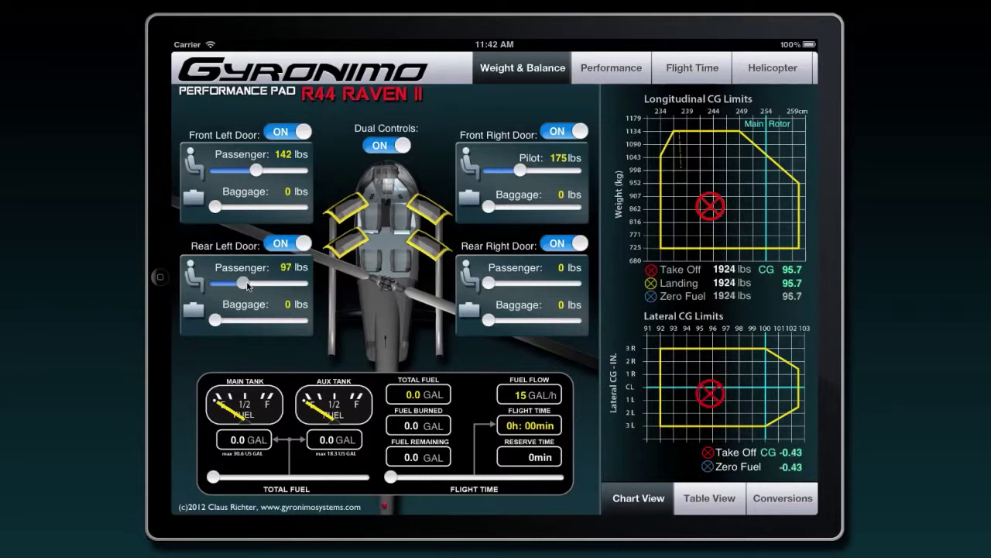
pyautogui.moveTo(240, 282); pyautogui.dragTo(266, 282)
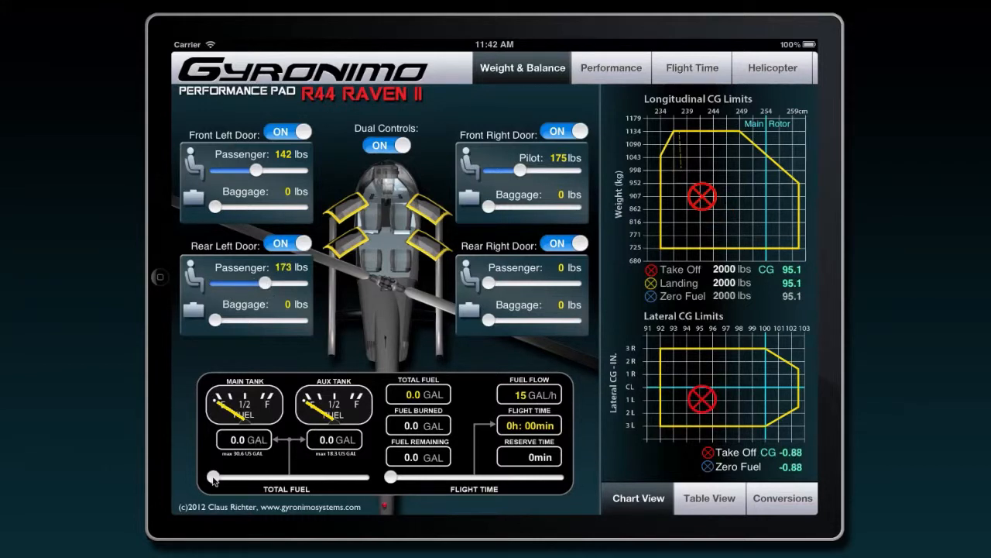
pyautogui.moveTo(214, 477); pyautogui.dragTo(322, 477)
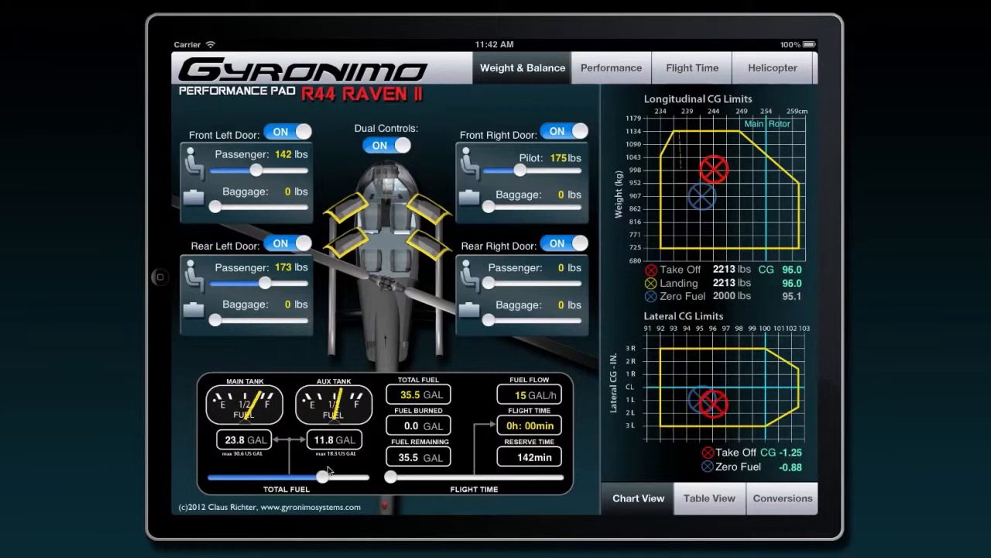
pyautogui.moveTo(390, 477); pyautogui.dragTo(434, 477)
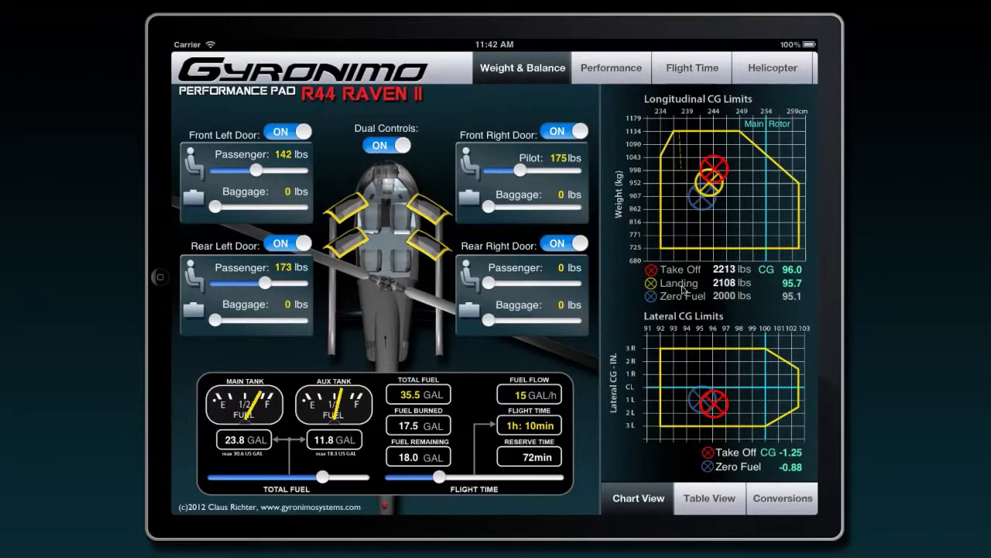
pyautogui.moveTo(737, 296)
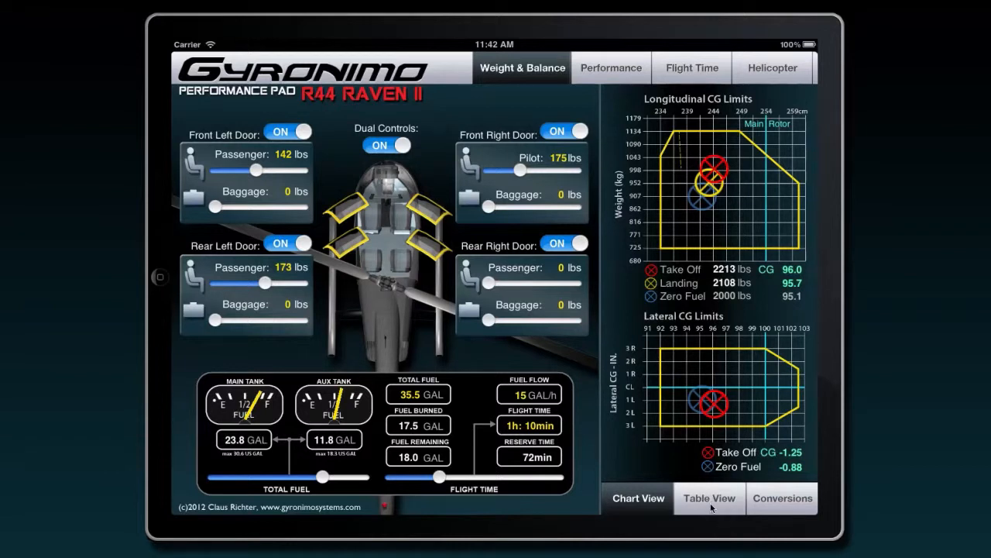
# In table view raise the pilot to 194 lbs, check the lateral CG table, return to charts.
pyautogui.click(710, 499)
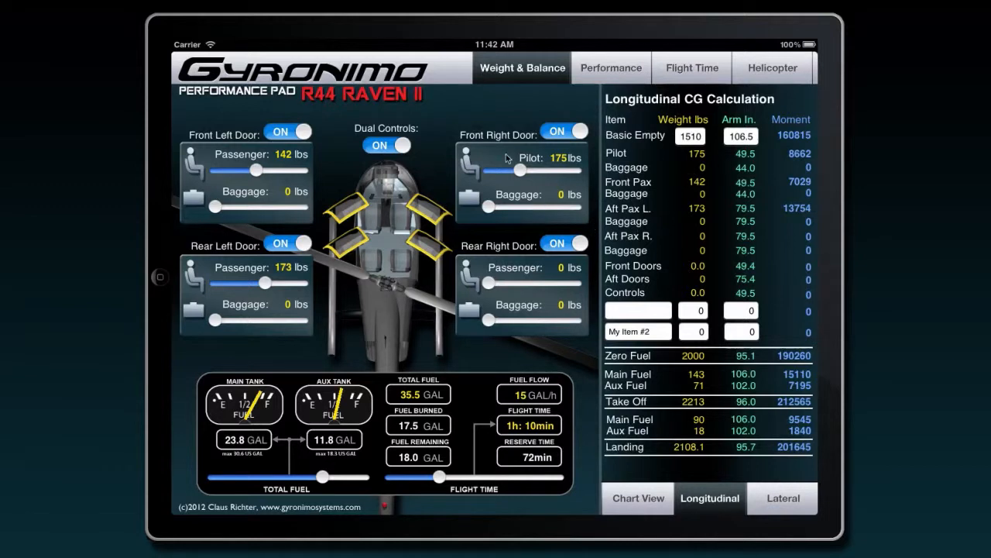
pyautogui.moveTo(519, 169); pyautogui.dragTo(534, 169)
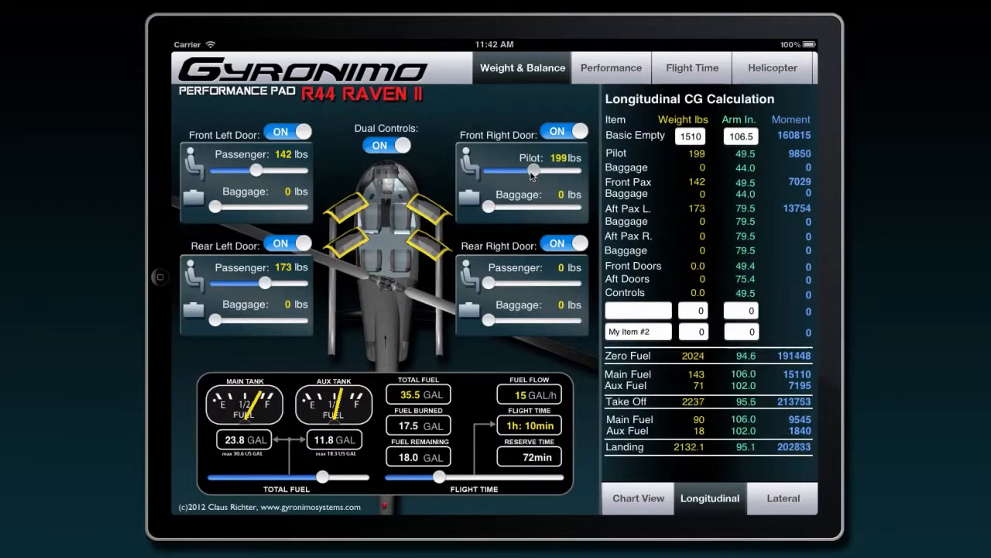
pyautogui.moveTo(530, 168); pyautogui.dragTo(519, 167)
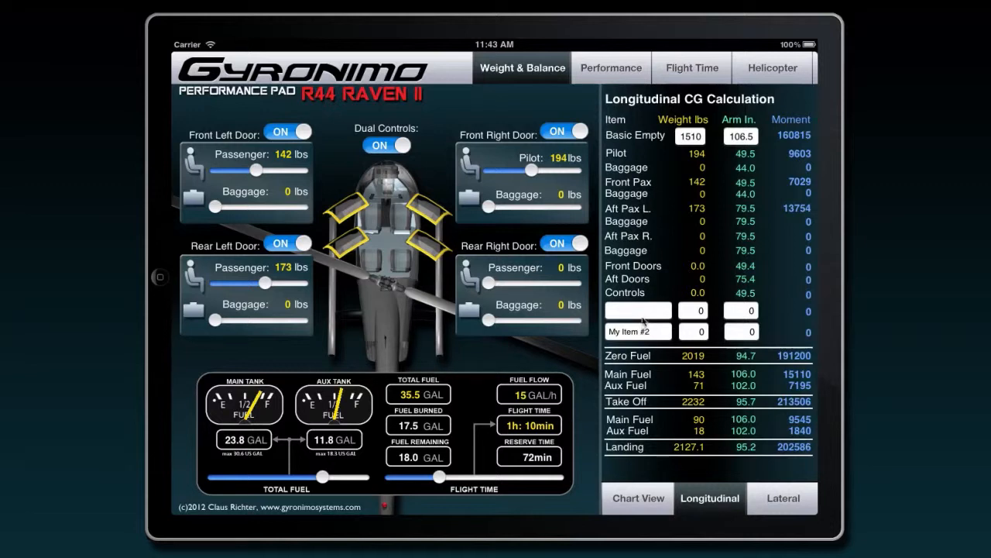
pyautogui.click(783, 499)
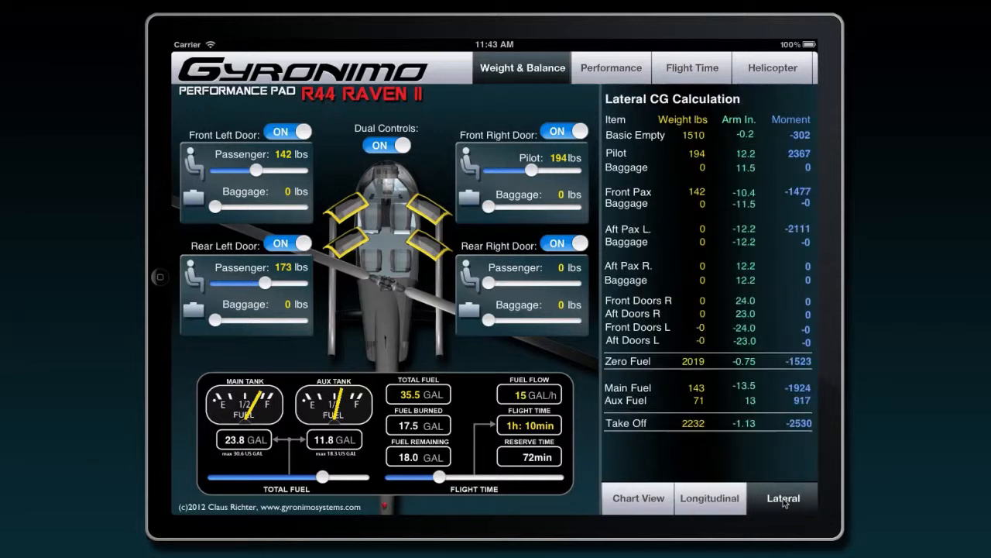
pyautogui.moveTo(684, 266)
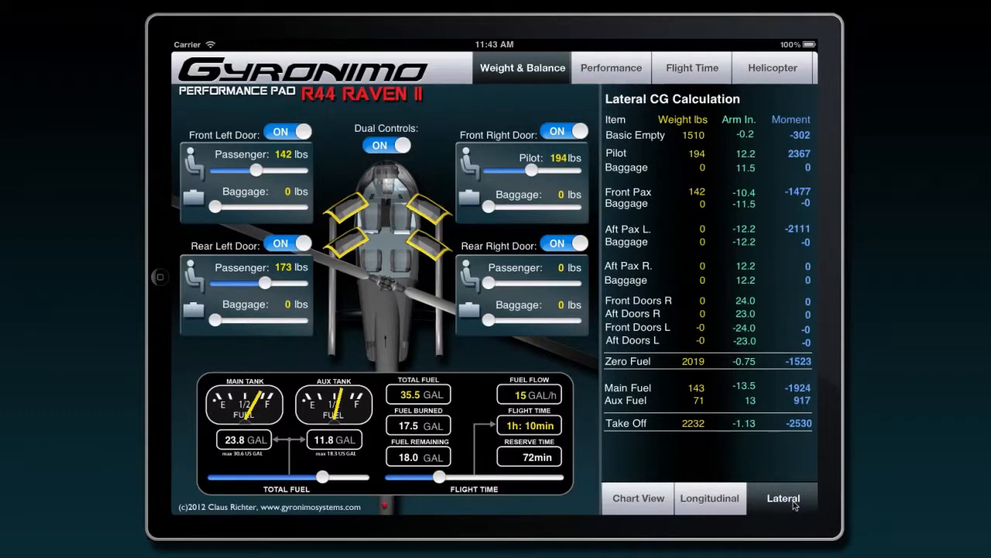
pyautogui.click(638, 499)
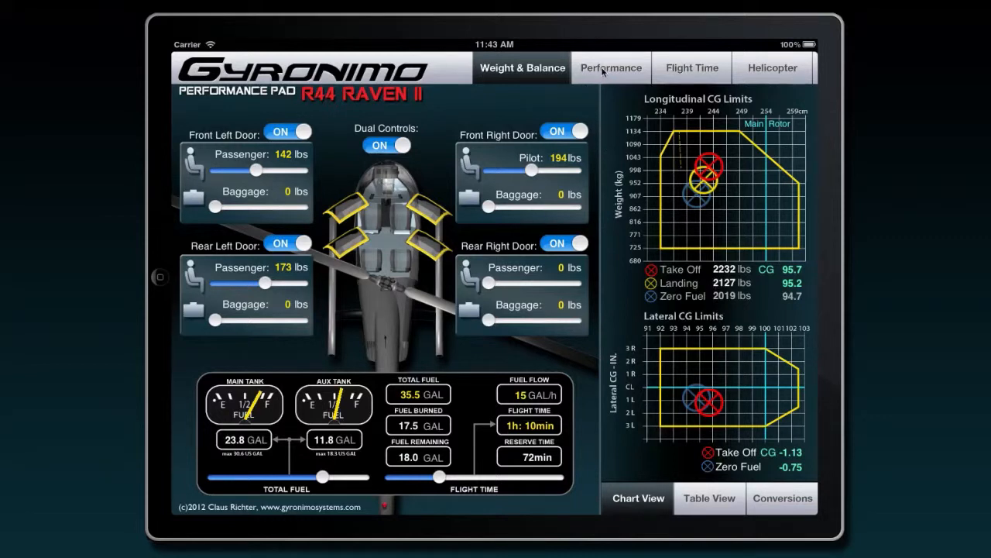
pyautogui.moveTo(591, 73)
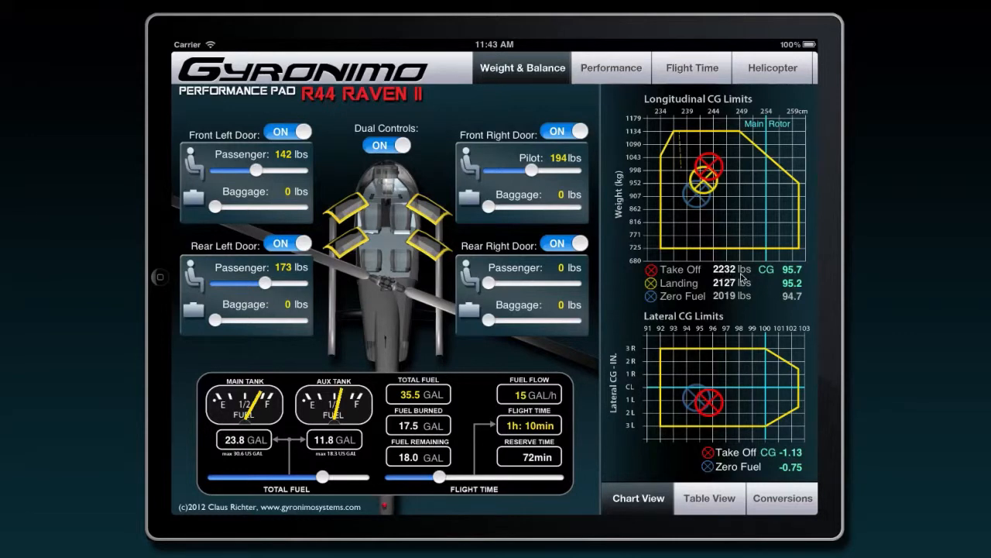
# Switch to Performance, back to Weight & Balance, then Performance again showing 2127 lb ceilings.
pyautogui.click(610, 68)
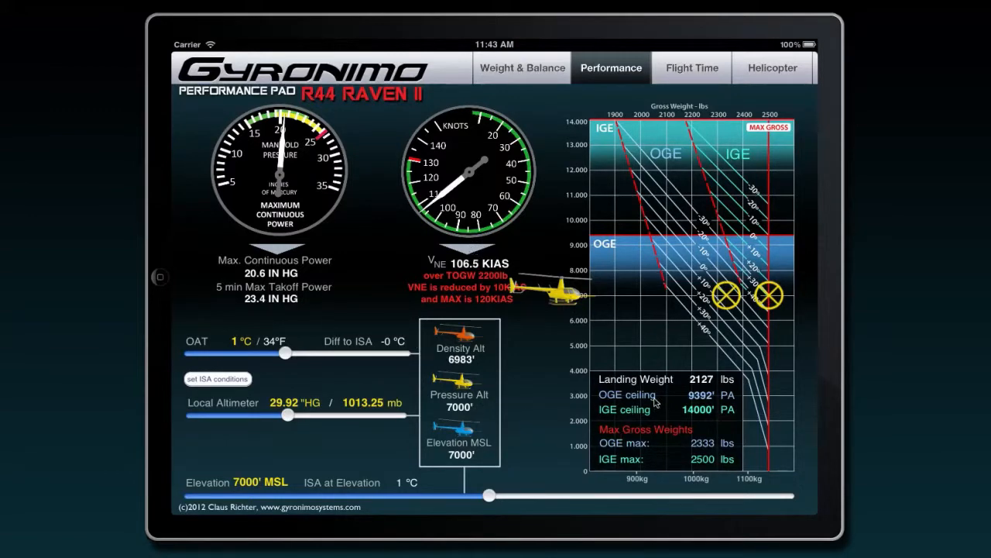
pyautogui.click(520, 68)
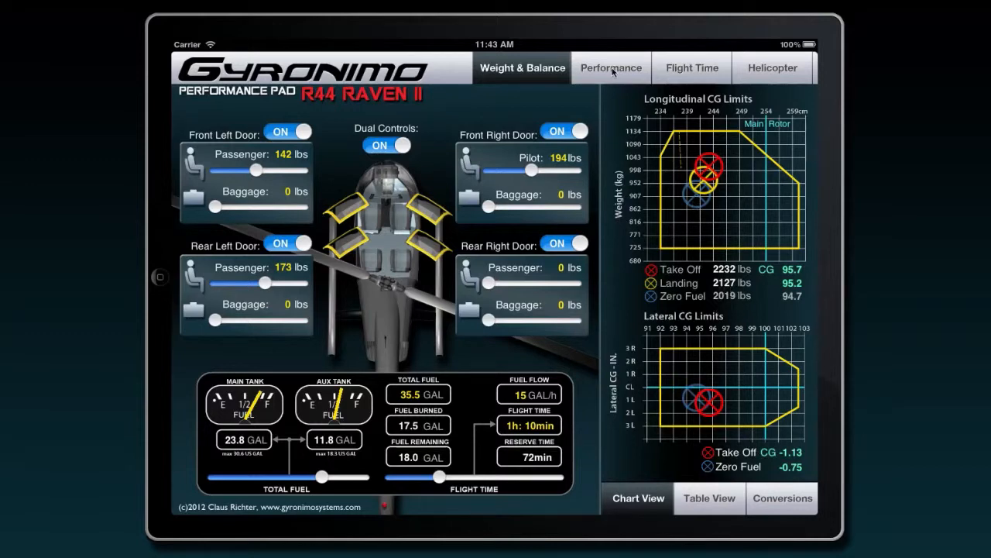
pyautogui.click(611, 69)
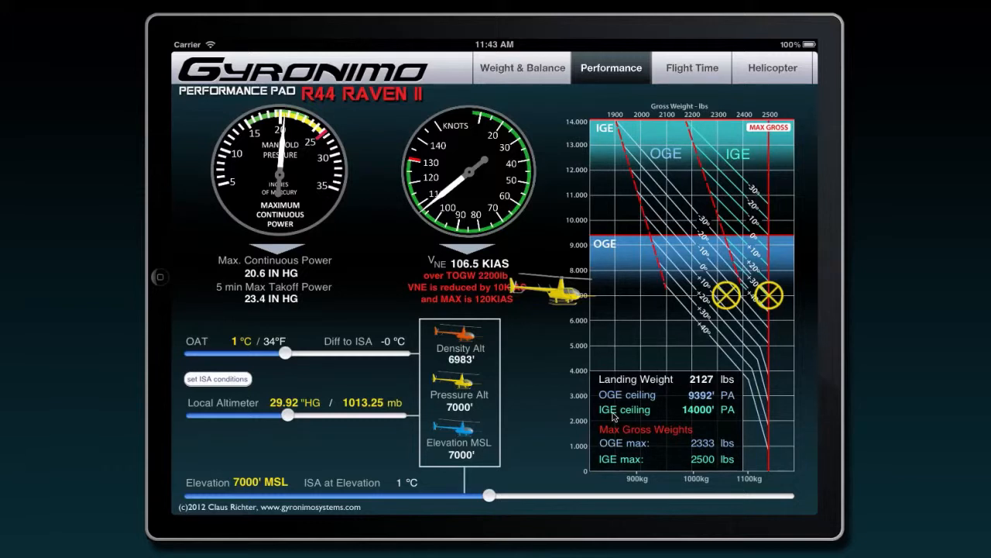
pyautogui.moveTo(622, 422)
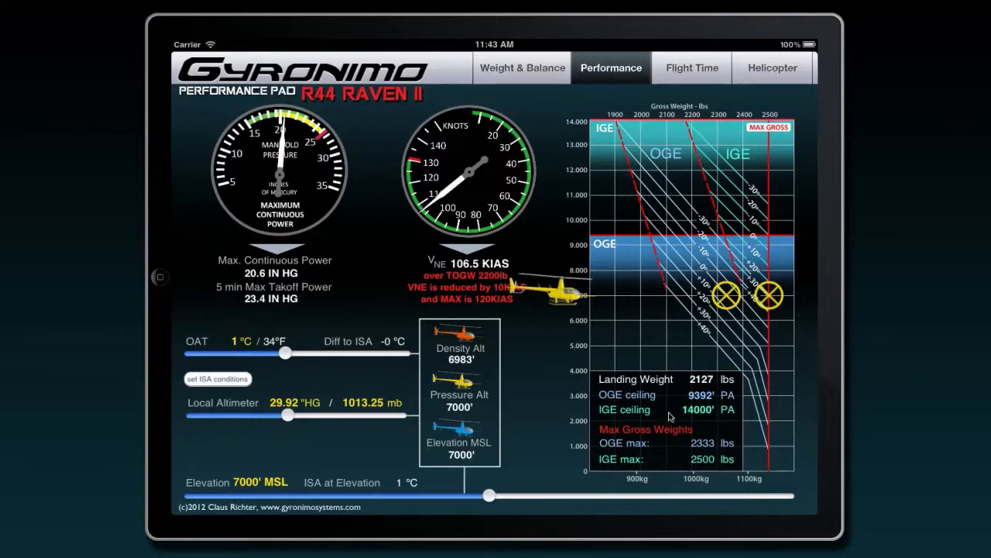
pyautogui.moveTo(288, 164)
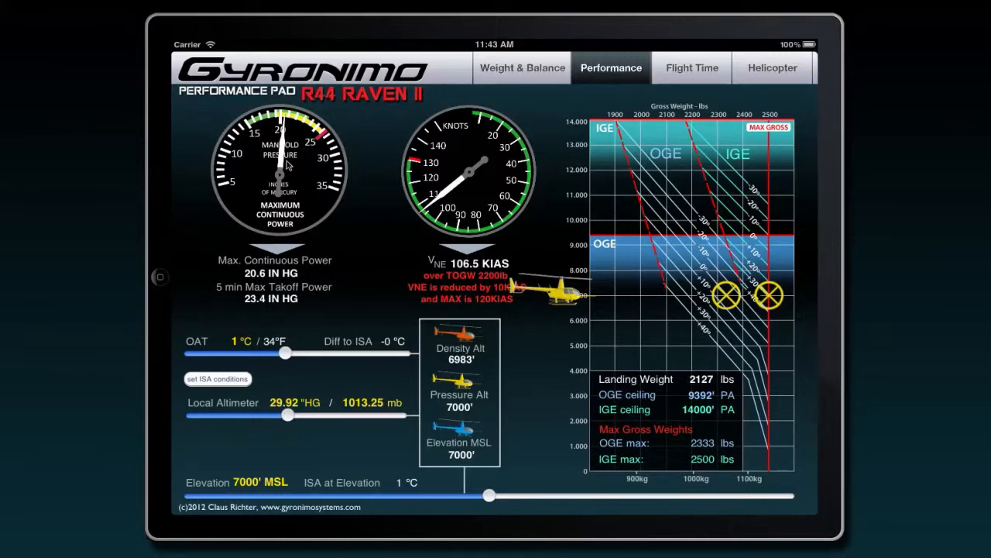
pyautogui.moveTo(471, 182)
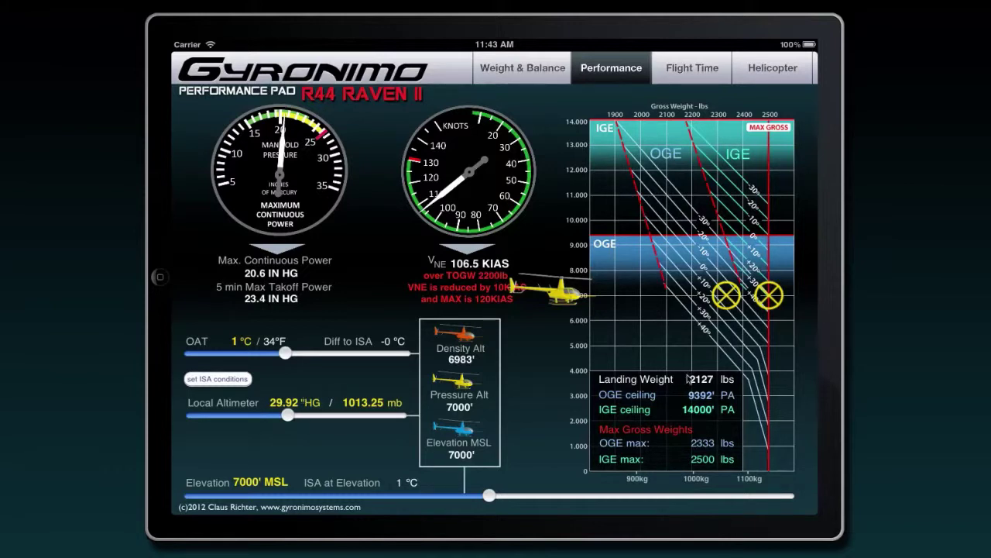
pyautogui.moveTo(633, 306)
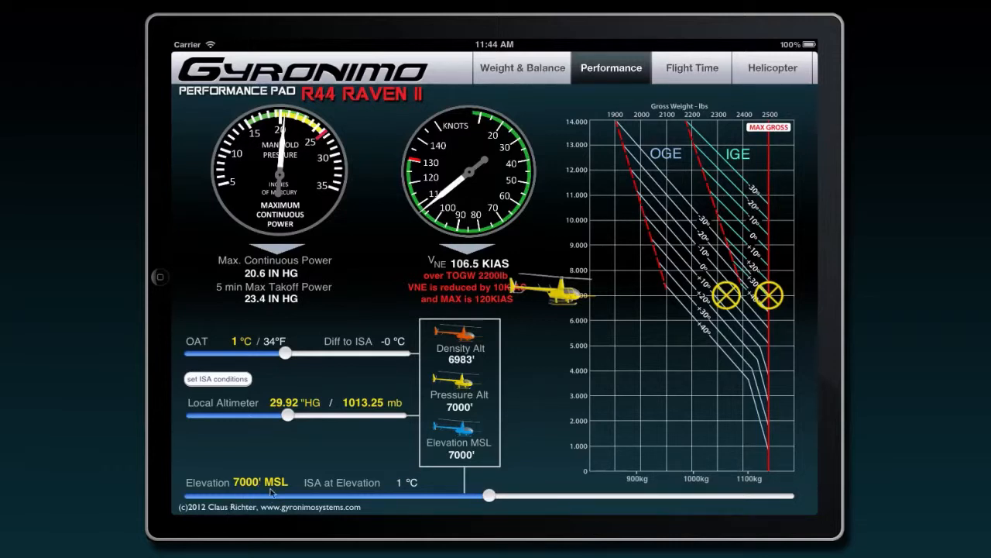
pyautogui.moveTo(310, 332)
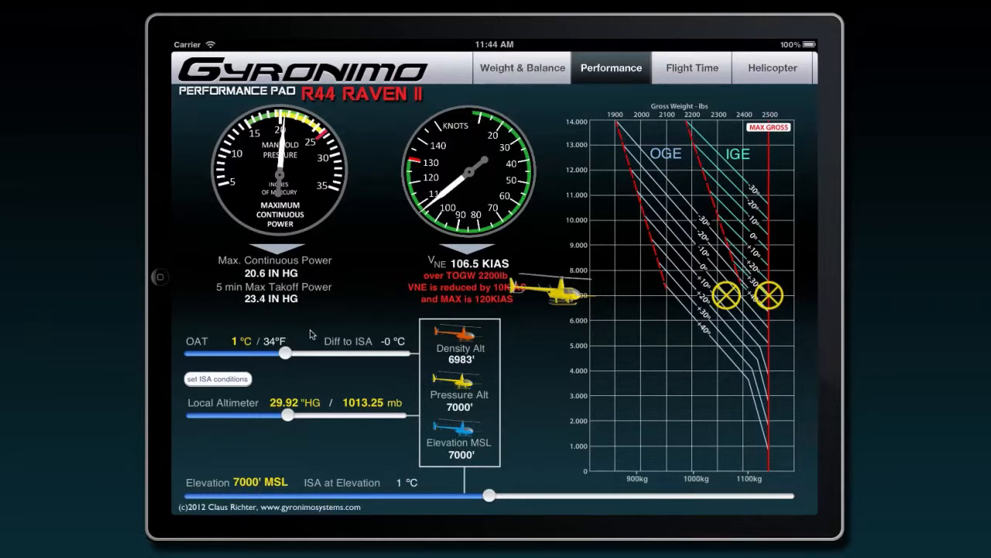
# Adjust the OAT slider through 0 °C and 16 °C, settling at 20 °C.
pyautogui.moveTo(286, 353); pyautogui.dragTo(282, 353)
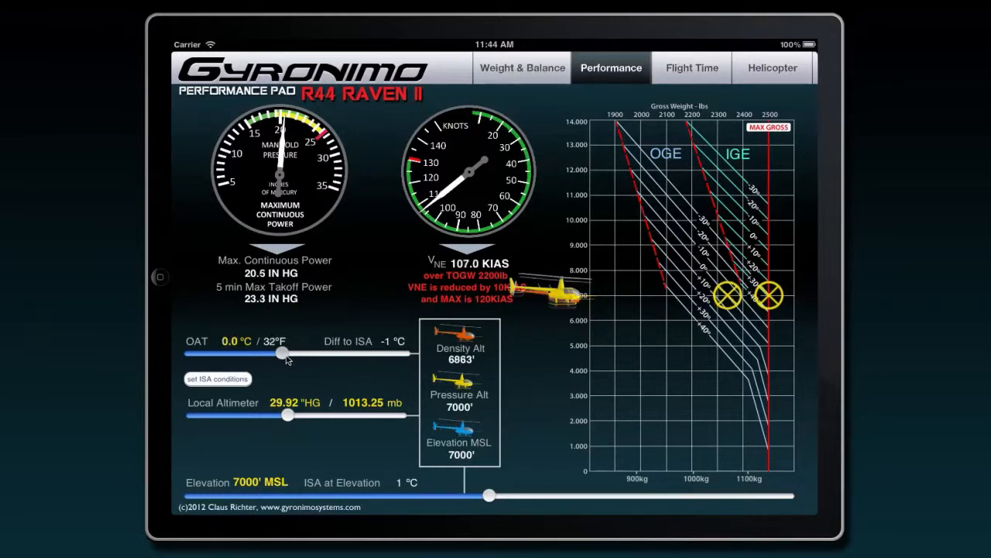
pyautogui.moveTo(282, 353); pyautogui.dragTo(328, 353)
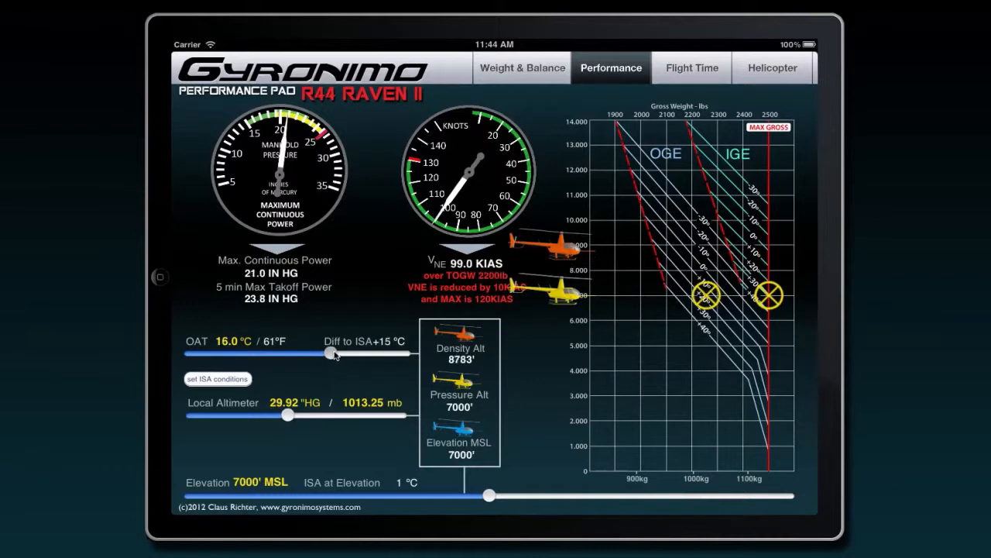
pyautogui.moveTo(331, 353); pyautogui.dragTo(344, 353)
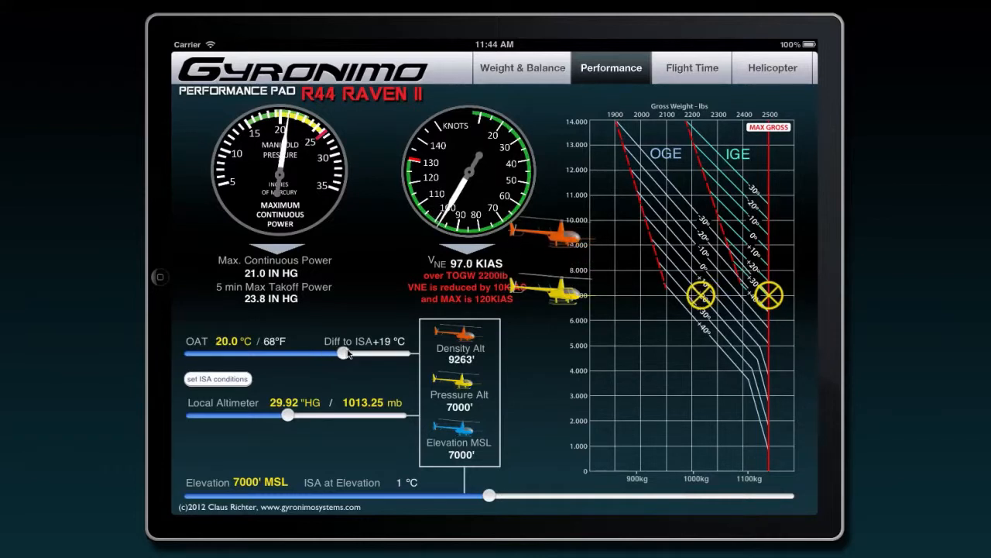
pyautogui.moveTo(573, 235)
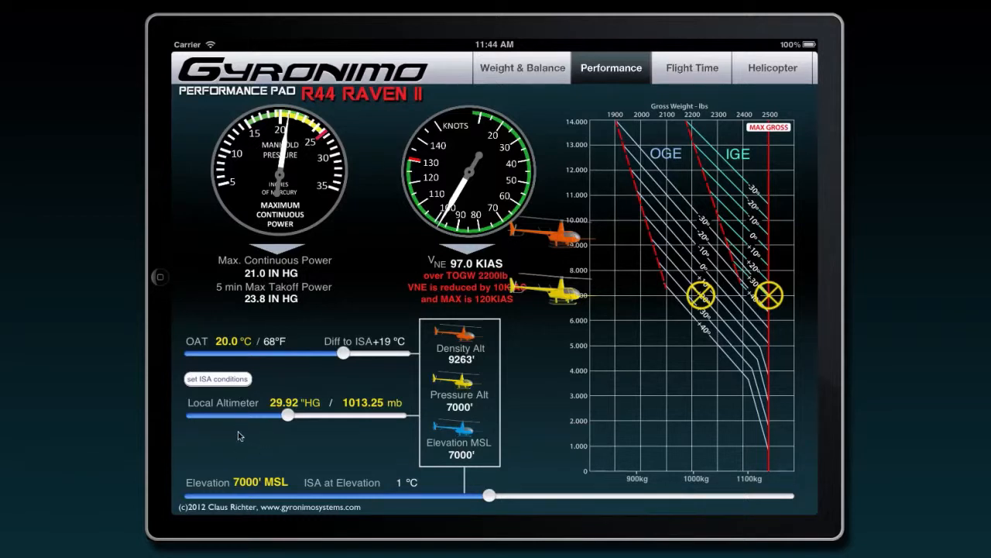
pyautogui.moveTo(288, 418)
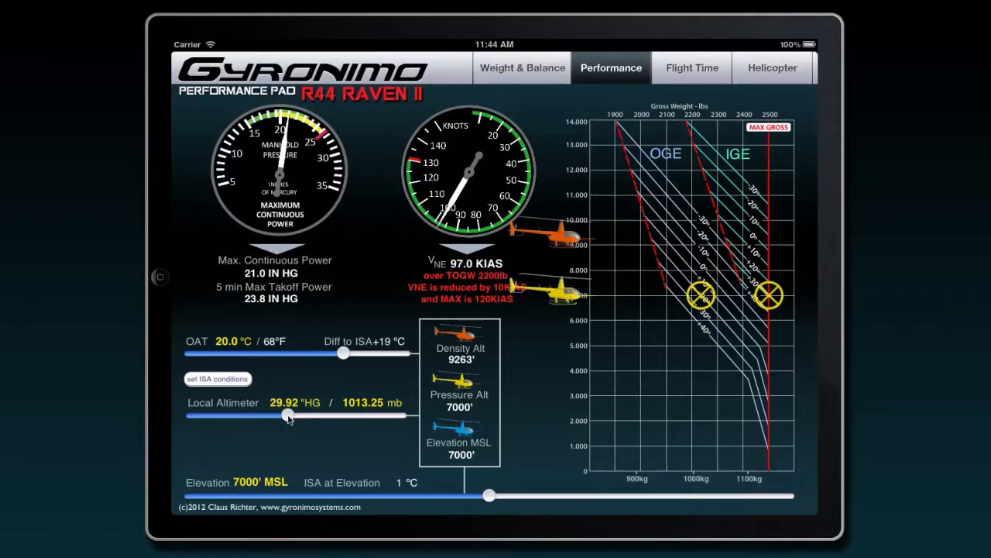
# Adjust the local altimeter setting back and forth, ending near 30.54 inHg.
pyautogui.moveTo(282, 416); pyautogui.dragTo(226, 415)
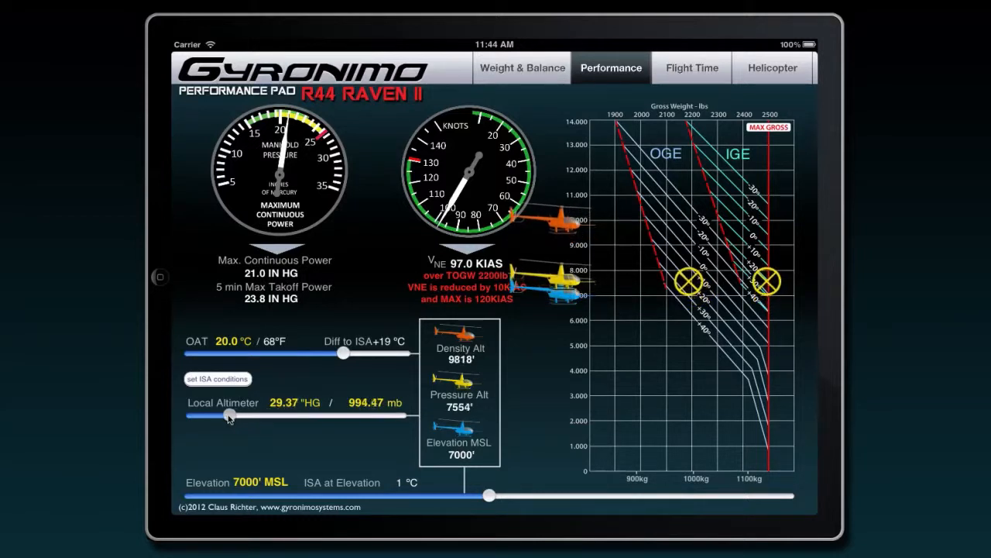
pyautogui.moveTo(229, 415); pyautogui.dragTo(364, 415)
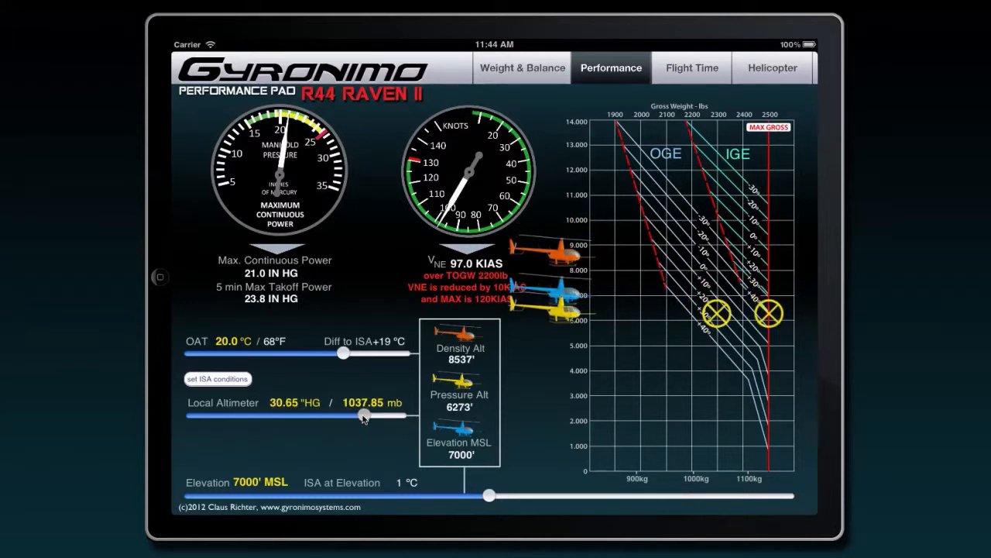
pyautogui.moveTo(364, 415); pyautogui.dragTo(356, 415)
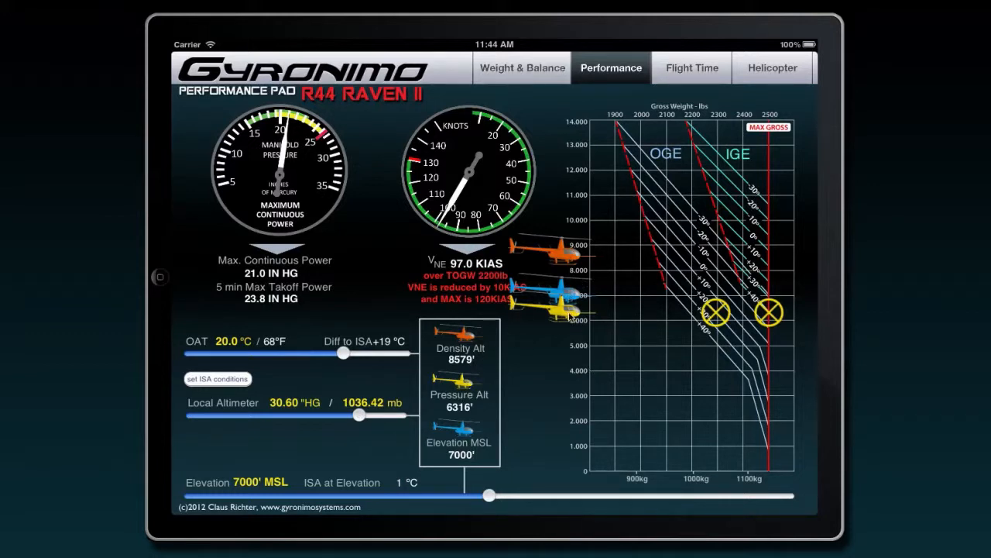
pyautogui.moveTo(358, 413); pyautogui.dragTo(328, 414)
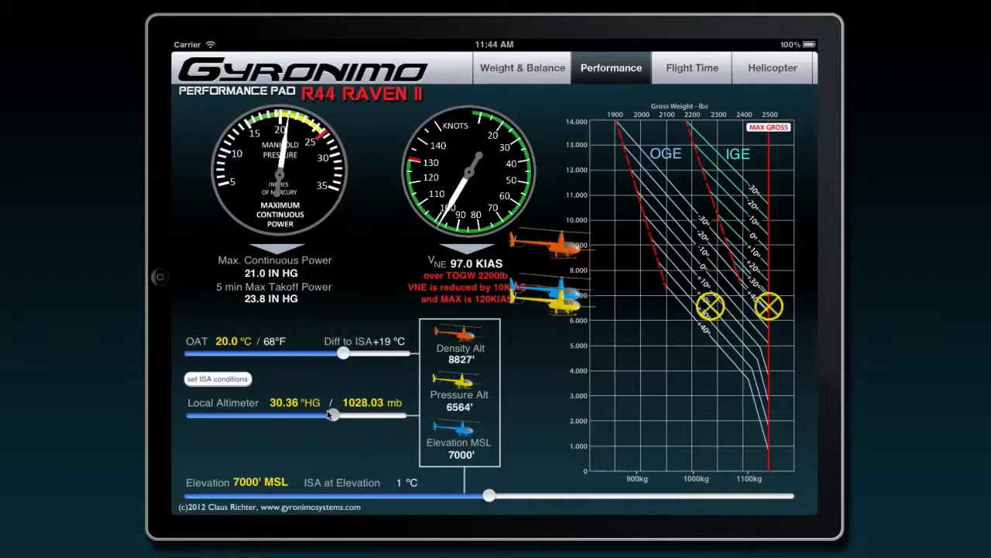
pyautogui.moveTo(332, 414); pyautogui.dragTo(350, 413)
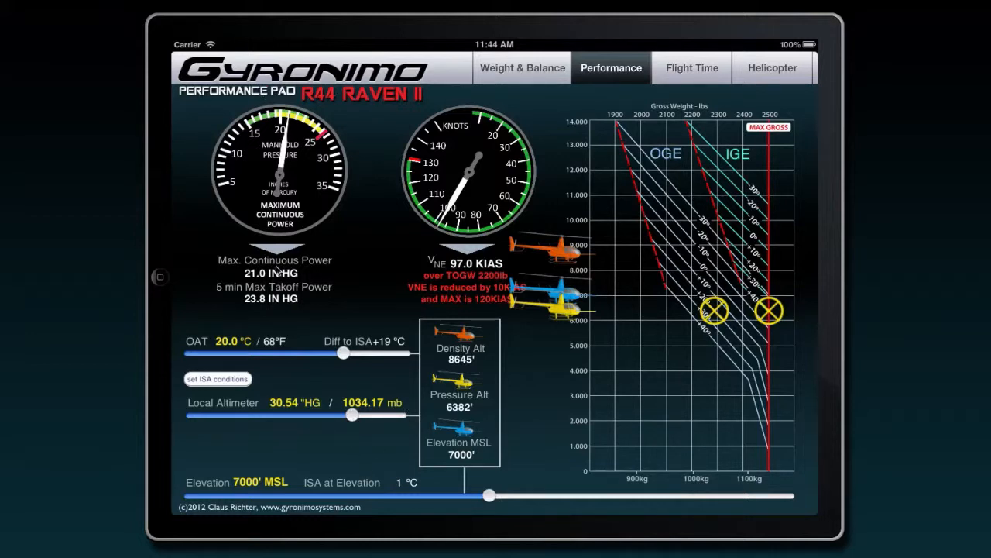
# Move the OAT down to -12 °C and back up, settling at 12 °C.
pyautogui.moveTo(344, 353); pyautogui.dragTo(241, 354)
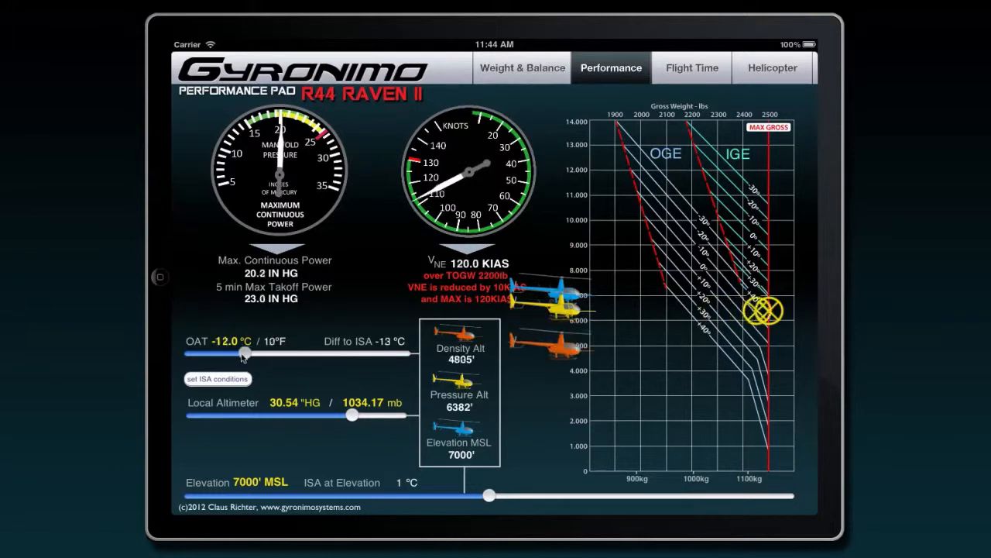
pyautogui.moveTo(242, 353); pyautogui.dragTo(318, 354)
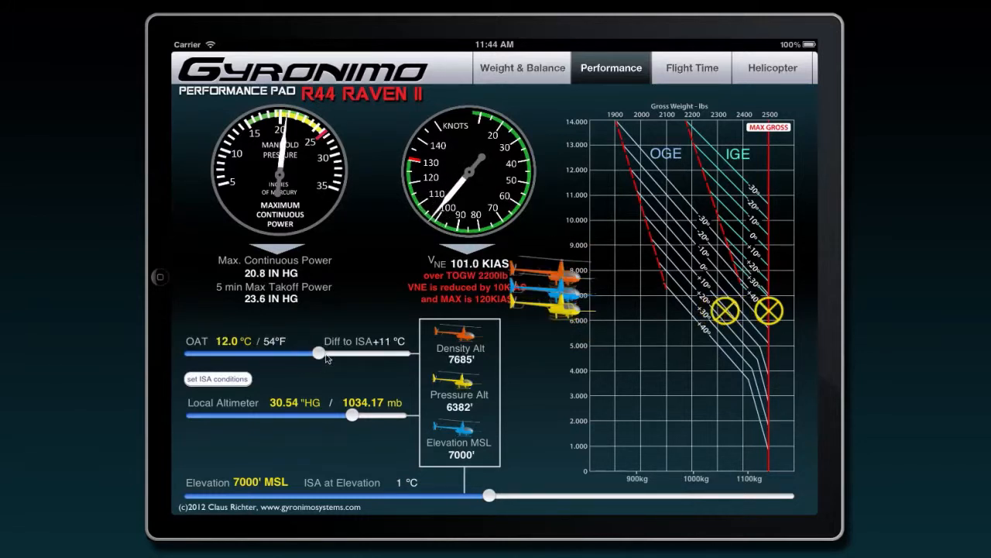
pyautogui.moveTo(316, 353); pyautogui.dragTo(322, 353)
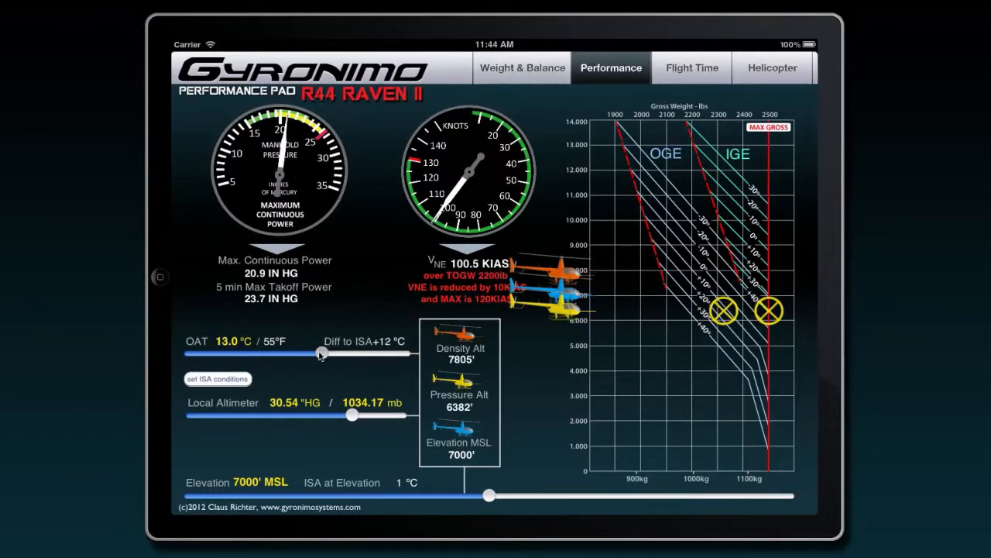
pyautogui.moveTo(322, 353); pyautogui.dragTo(316, 353)
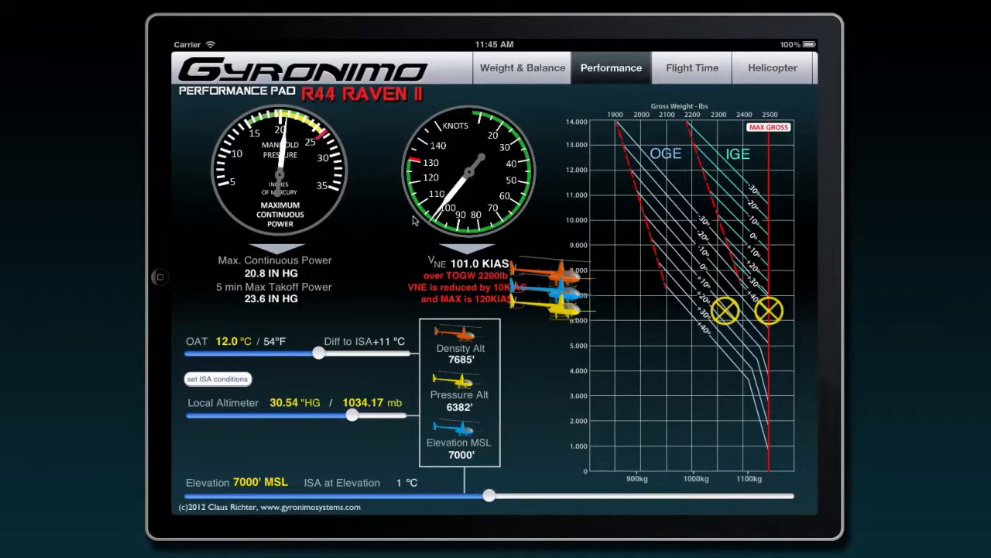
# On the Flight Time page, set the true wind direction to 40°.
pyautogui.click(691, 68)
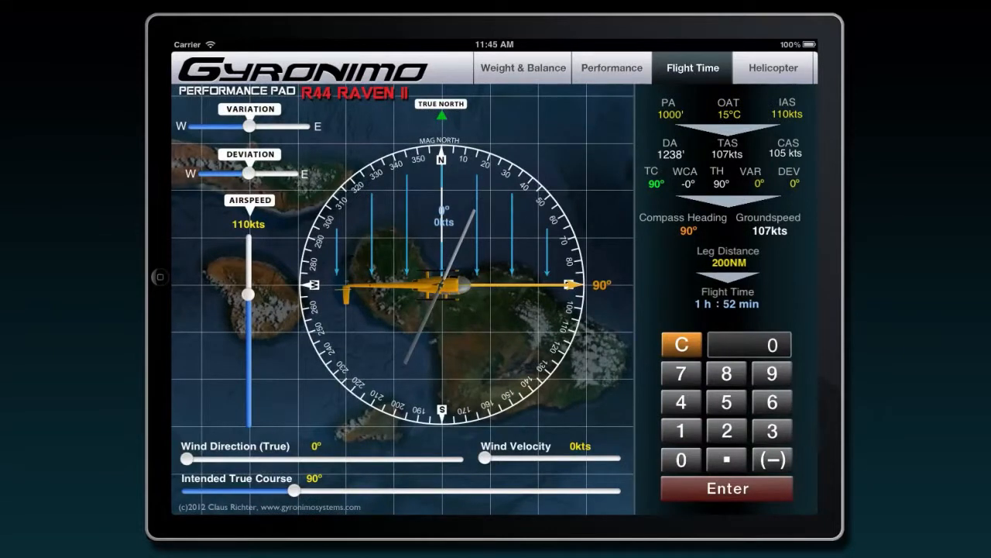
pyautogui.moveTo(611, 317)
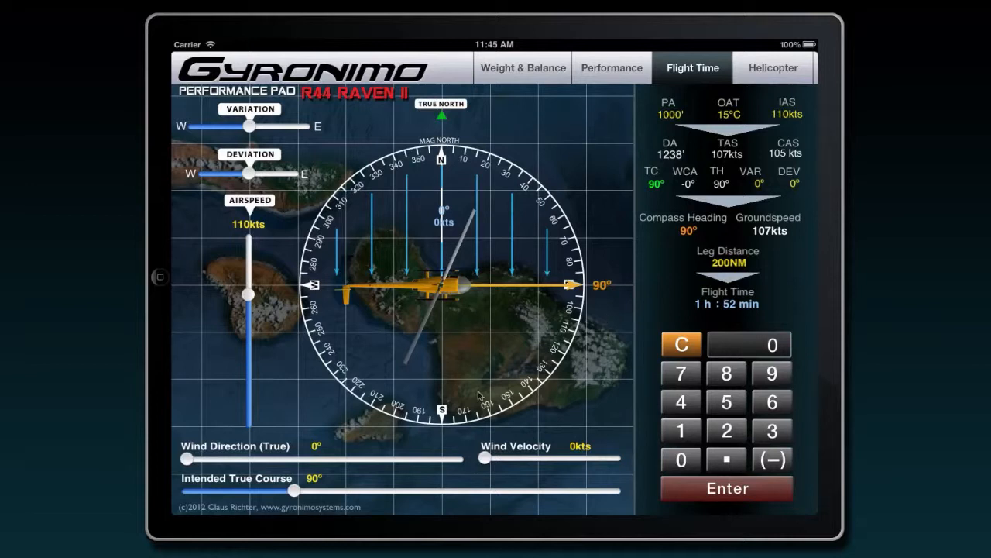
pyautogui.moveTo(185, 458); pyautogui.dragTo(192, 459)
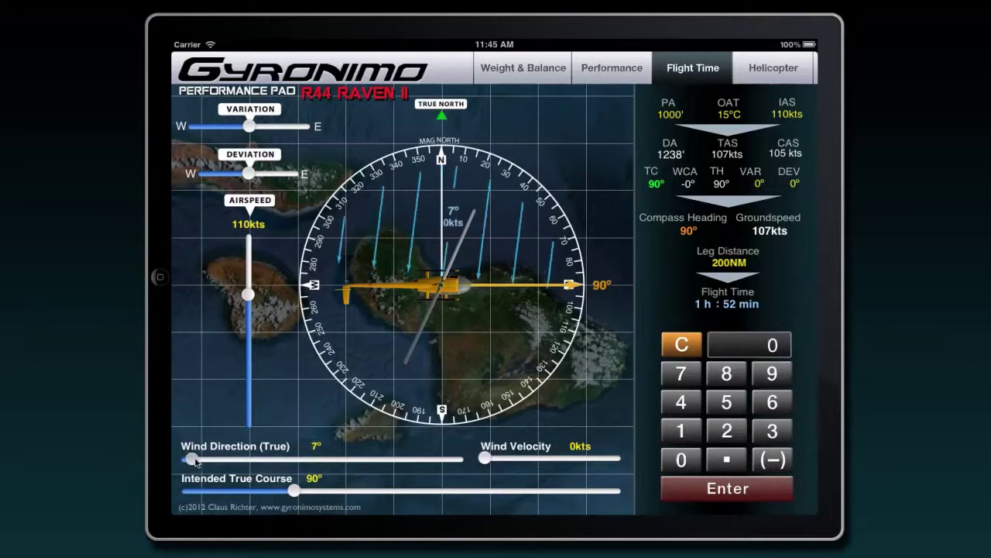
pyautogui.moveTo(188, 459); pyautogui.dragTo(217, 459)
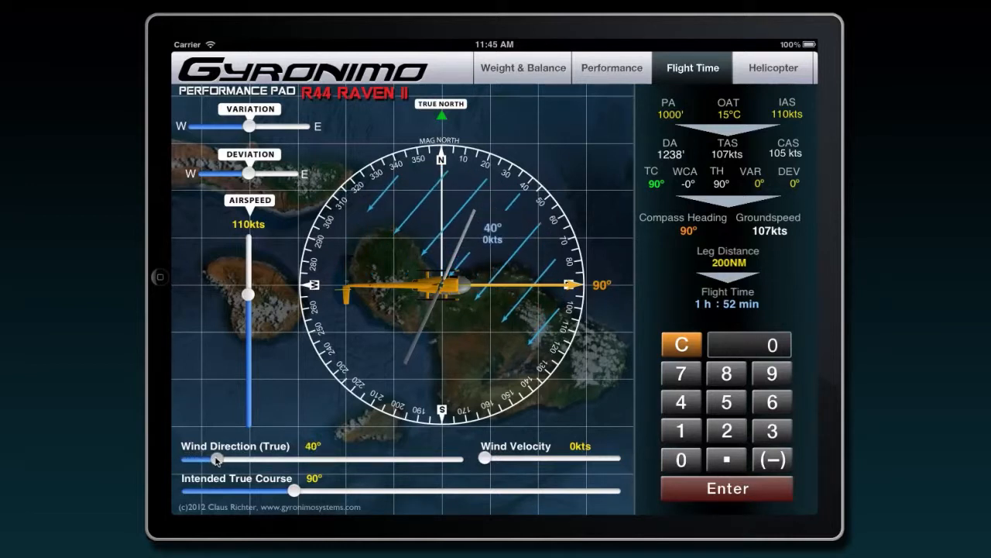
# Raise the wind velocity in stages to 32 kts, giving 2 h 24 min flight time.
pyautogui.moveTo(486, 459); pyautogui.dragTo(527, 458)
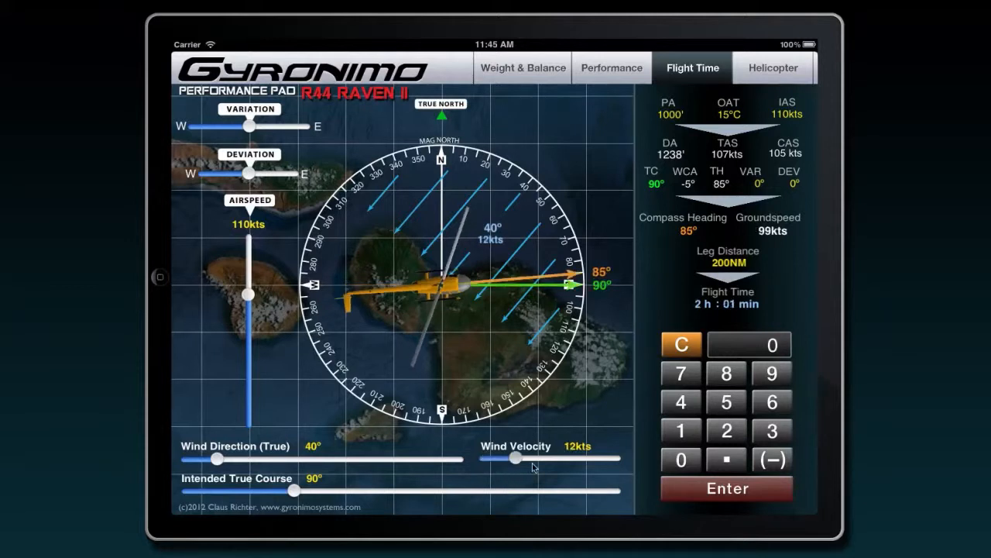
pyautogui.moveTo(514, 457); pyautogui.dragTo(484, 457)
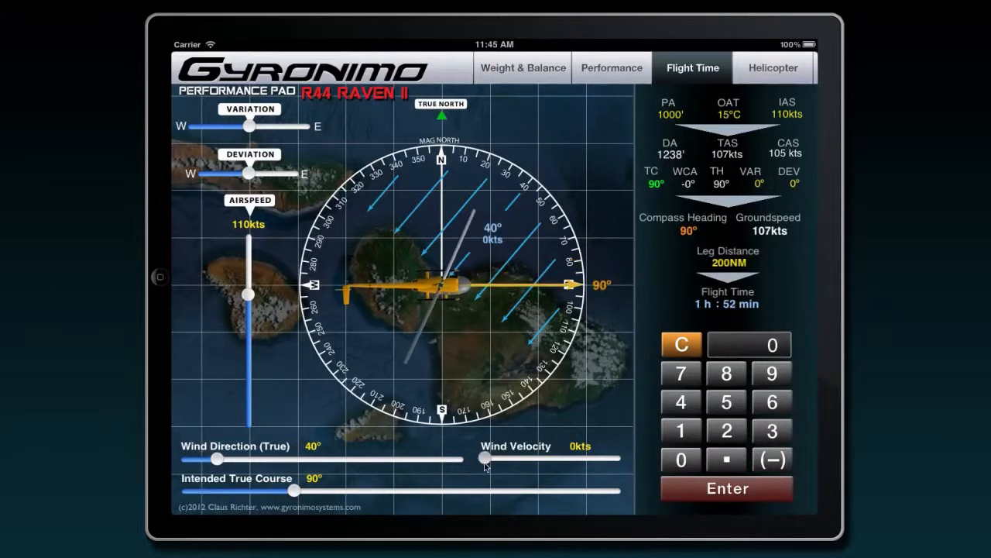
pyautogui.moveTo(483, 459); pyautogui.dragTo(519, 458)
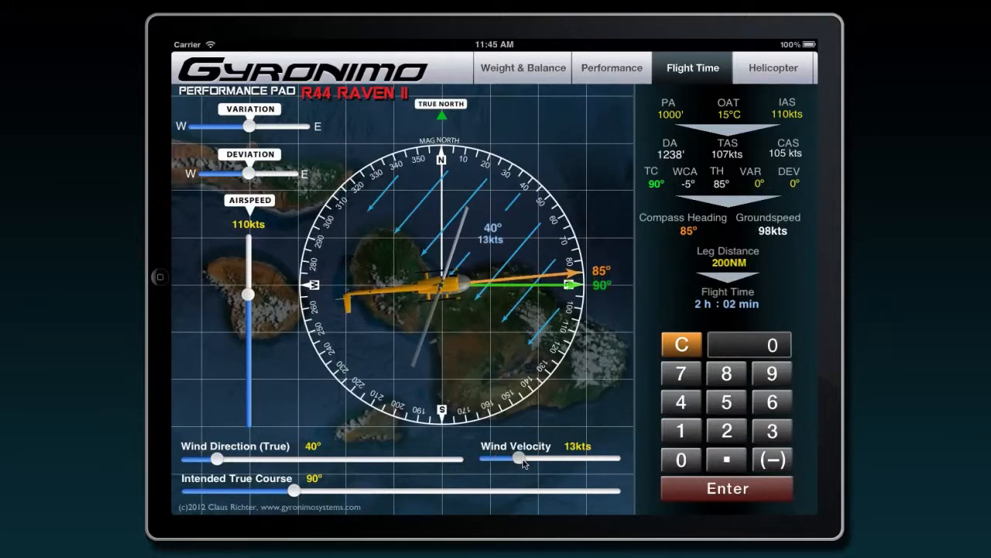
pyautogui.moveTo(517, 458); pyautogui.dragTo(541, 458)
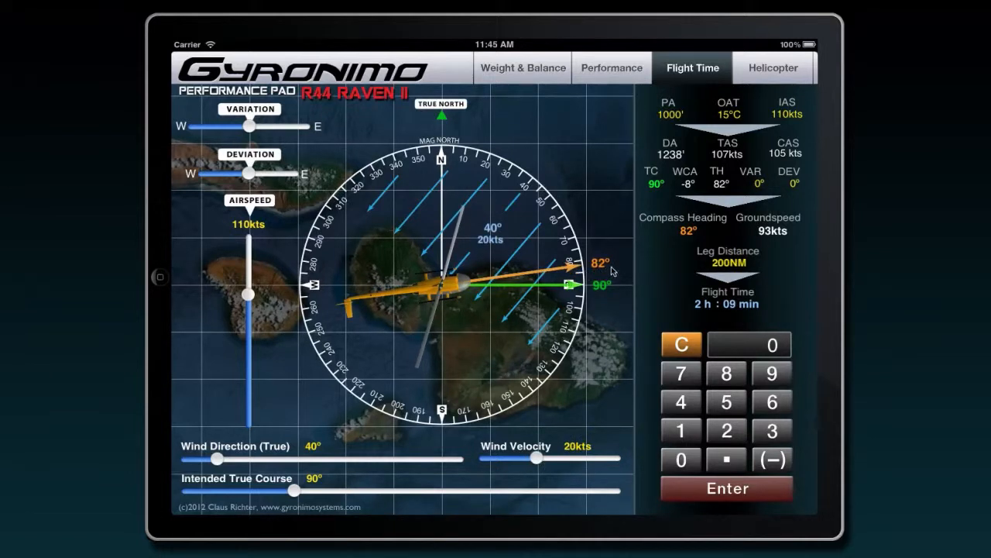
pyautogui.moveTo(533, 457); pyautogui.dragTo(540, 457)
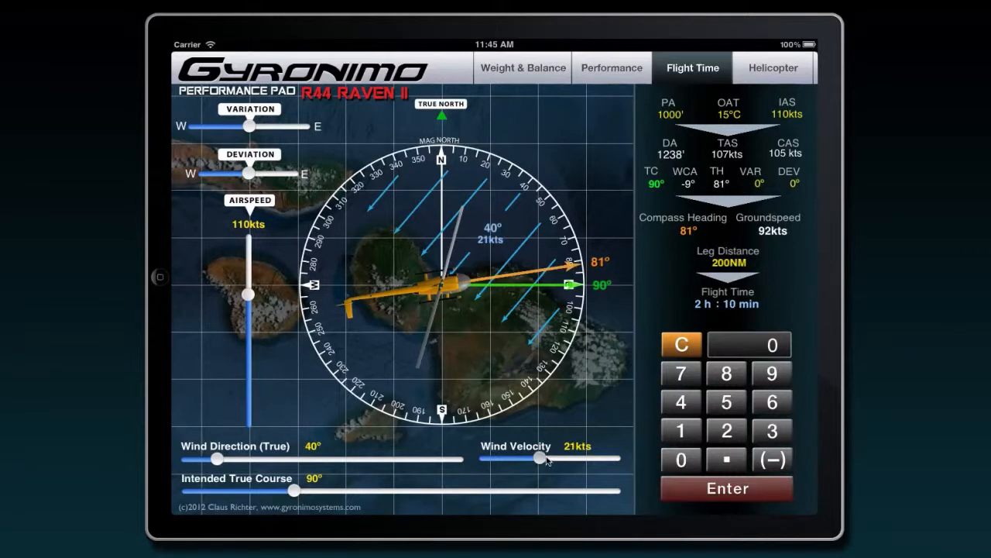
pyautogui.moveTo(539, 457); pyautogui.dragTo(552, 457)
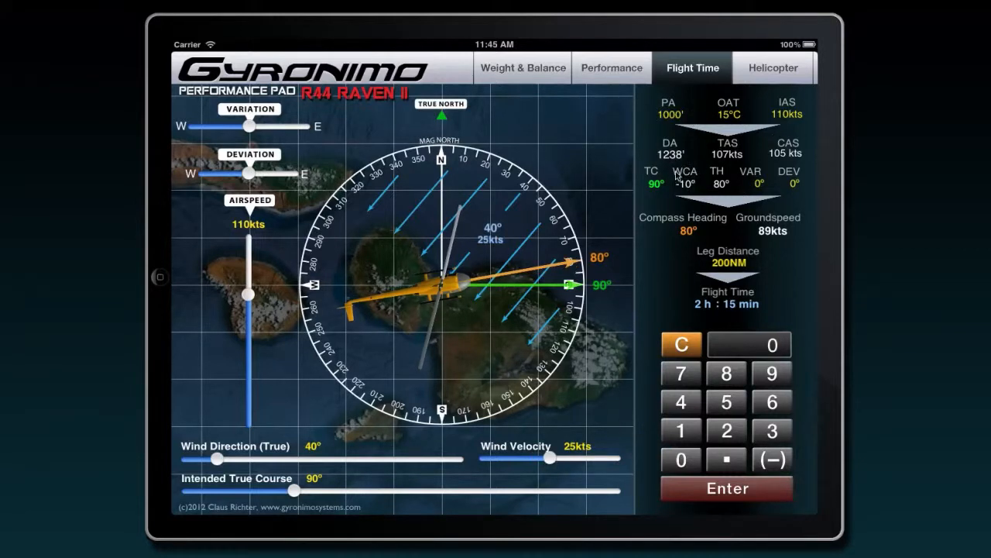
pyautogui.moveTo(646, 276)
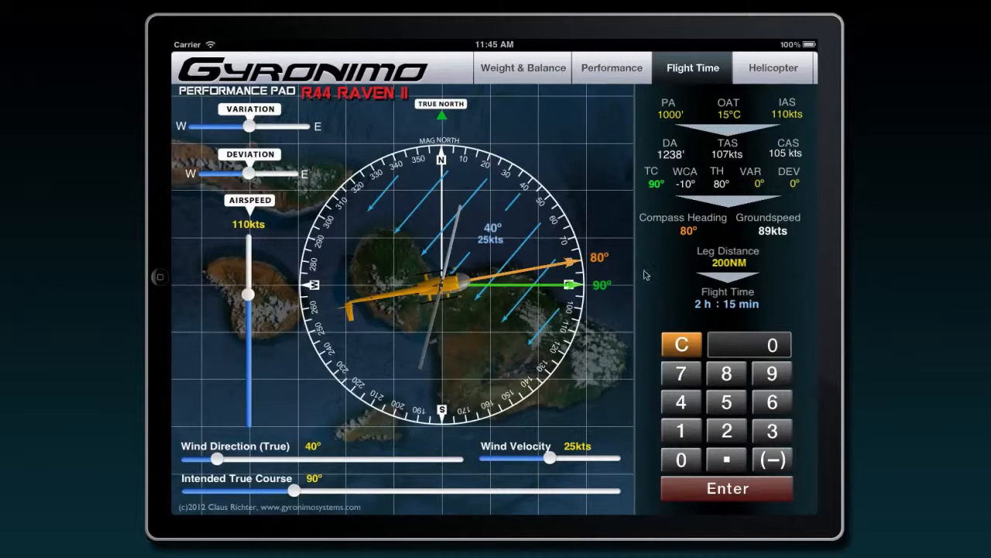
pyautogui.moveTo(551, 459); pyautogui.dragTo(570, 459)
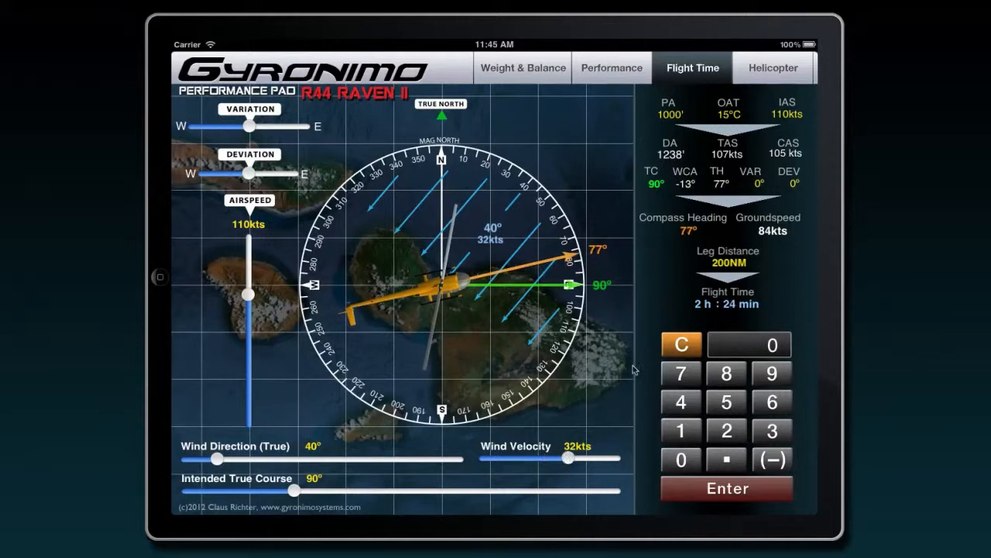
pyautogui.moveTo(253, 287)
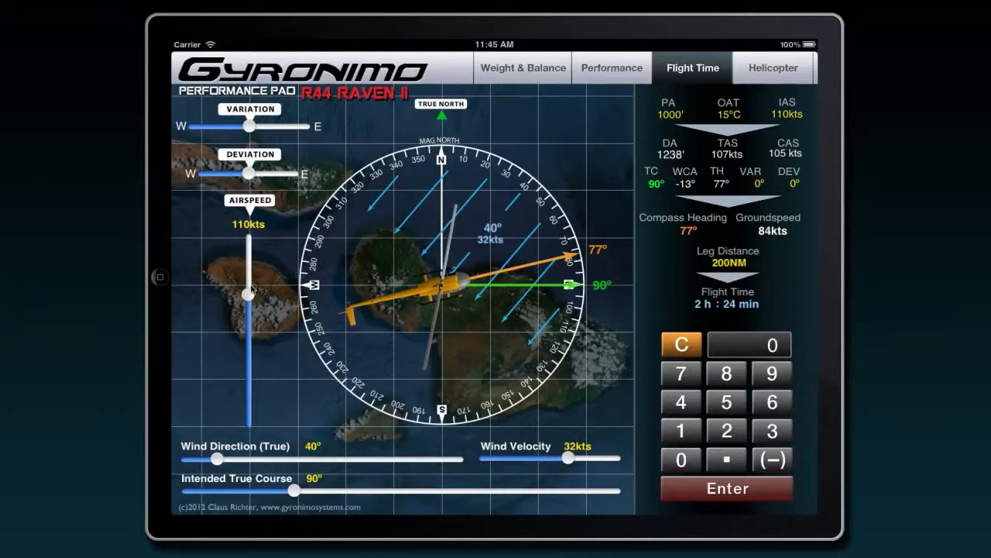
# Adjust the airspeed slider down to 76 kts then back up to 108 kts.
pyautogui.moveTo(250, 288); pyautogui.dragTo(251, 356)
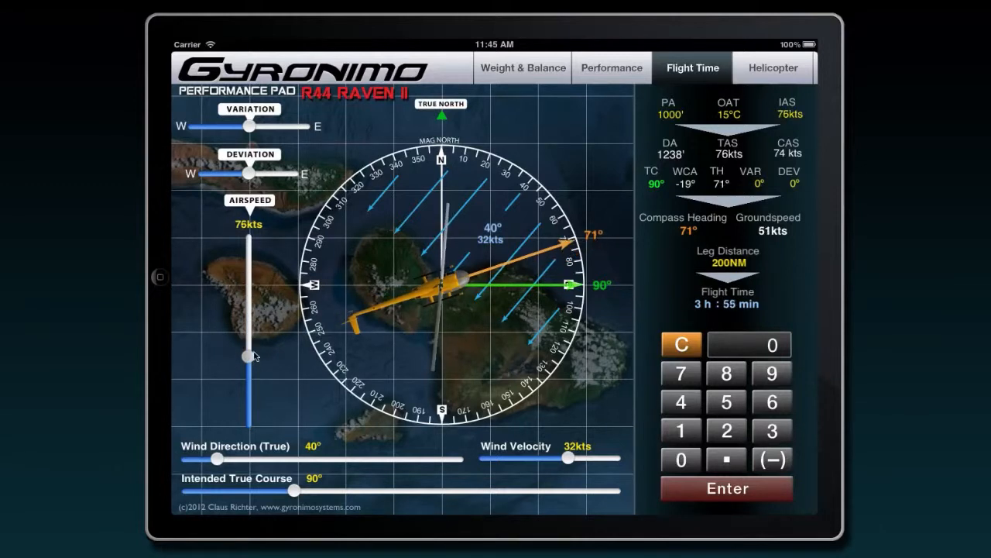
pyautogui.moveTo(250, 356); pyautogui.dragTo(249, 297)
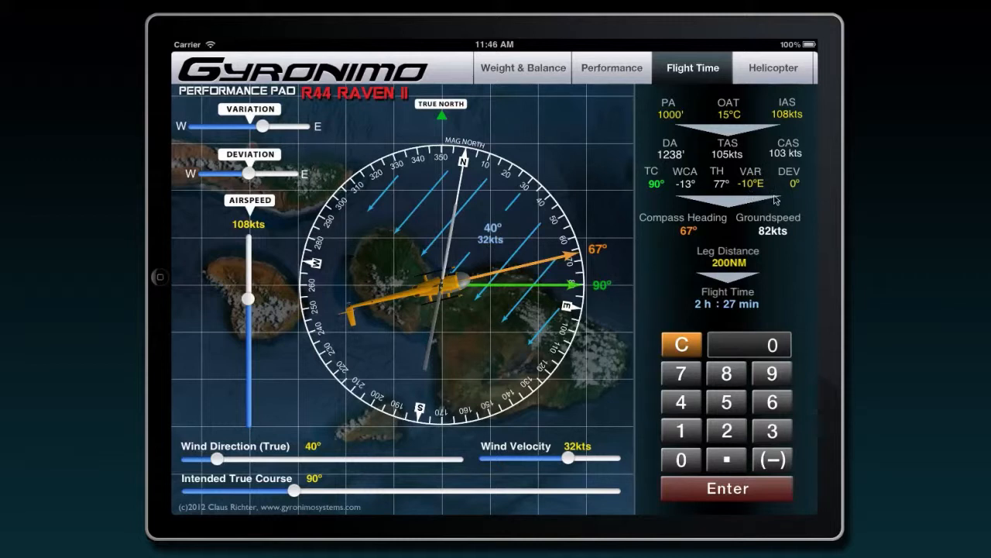
pyautogui.moveTo(415, 179)
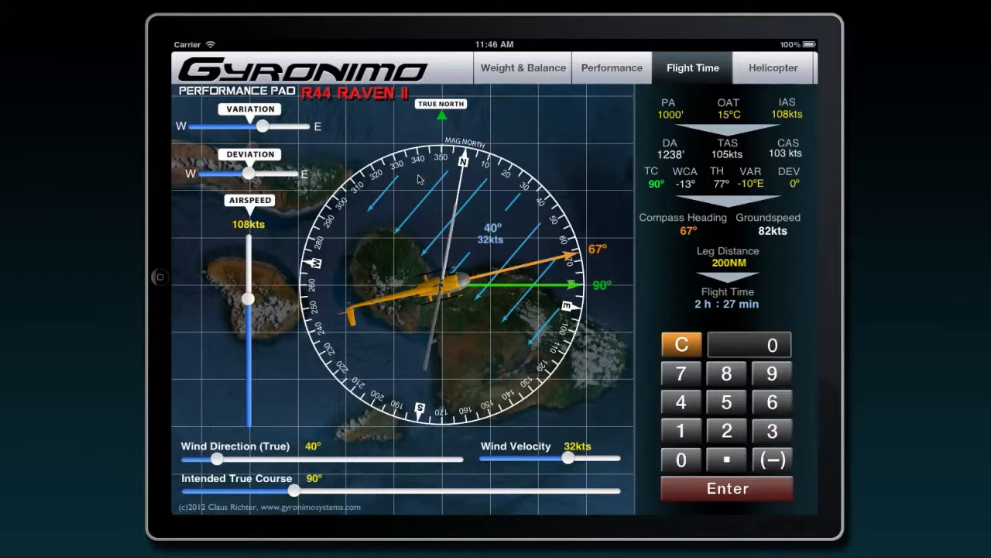
pyautogui.moveTo(407, 370)
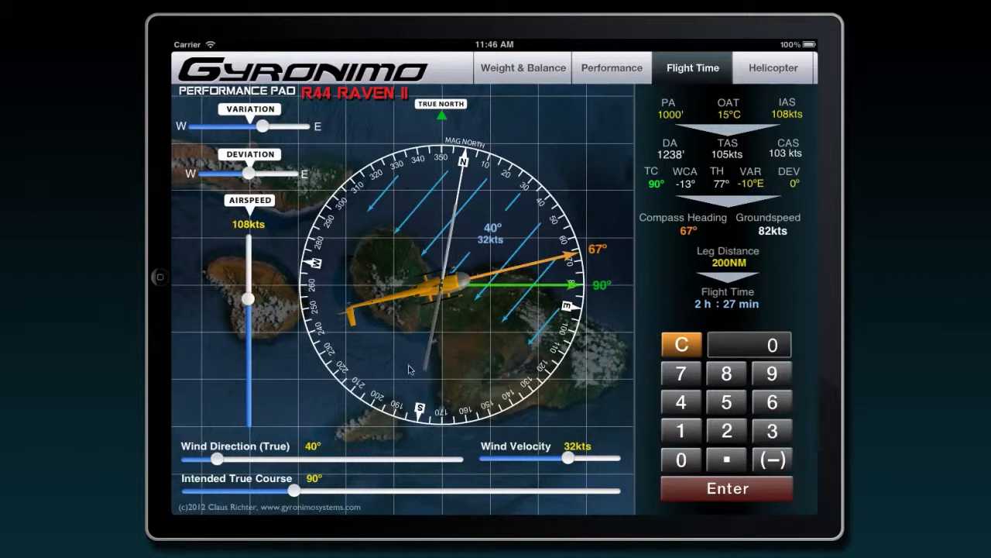
pyautogui.moveTo(728, 207)
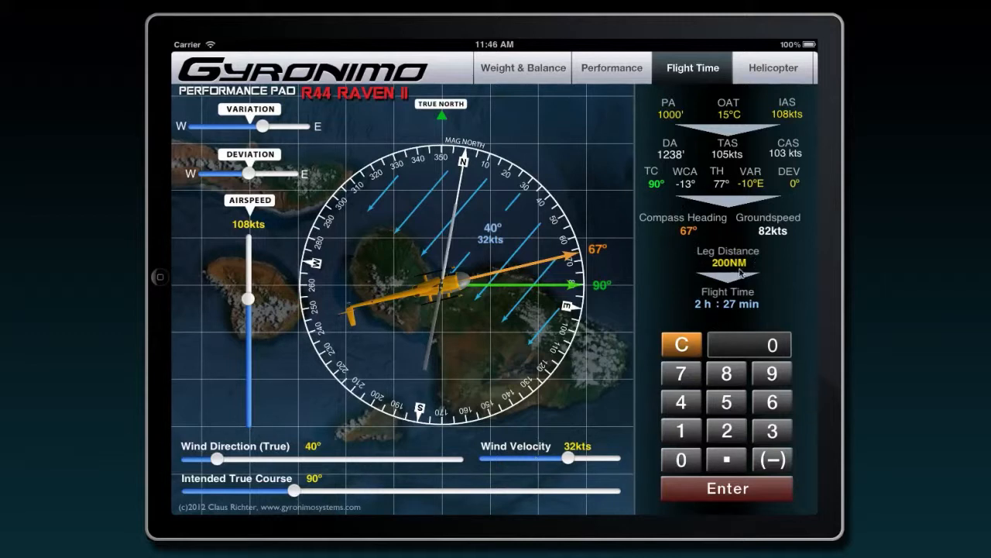
# Enter a new leg distance of 100 NM, giving 1 h 13 min flight time.
pyautogui.click(727, 261)
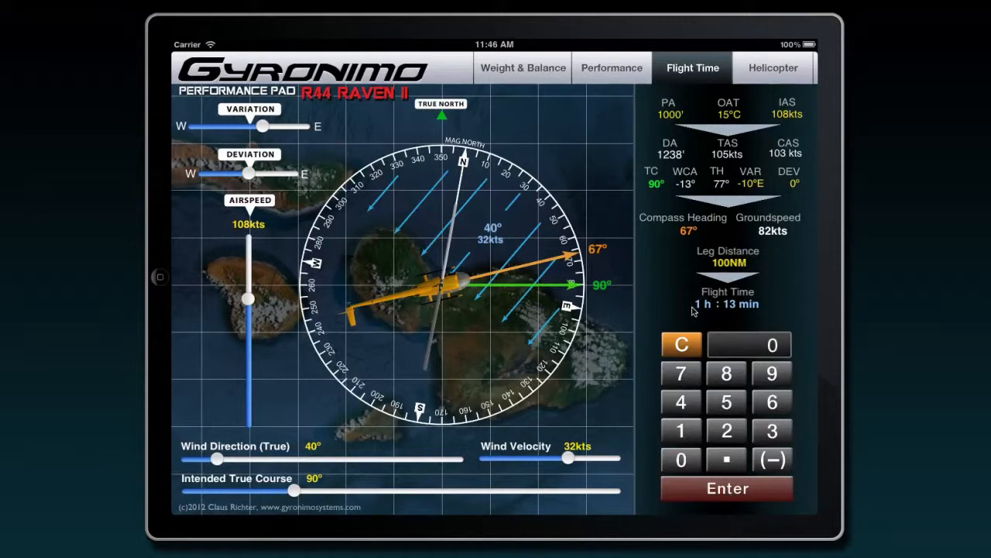
pyautogui.moveTo(729, 313)
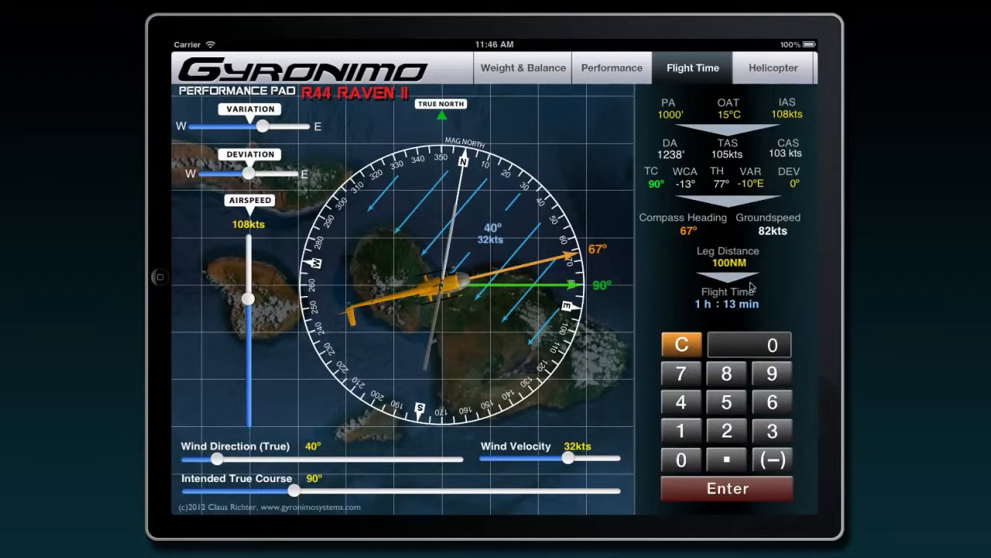
# On Weight & Balance, trim total fuel down to 27.1 GAL for a 2181 lb takeoff weight.
pyautogui.click(522, 68)
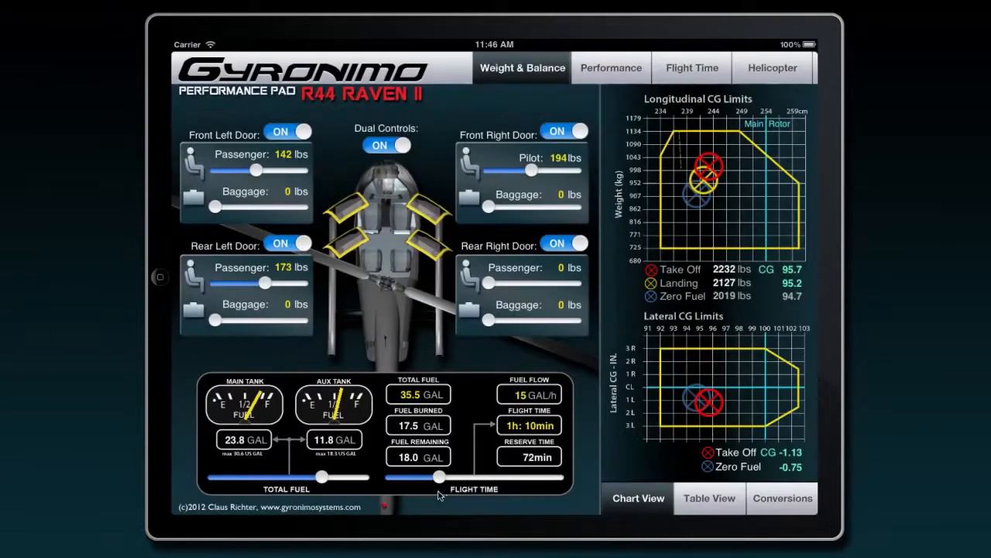
pyautogui.moveTo(434, 480)
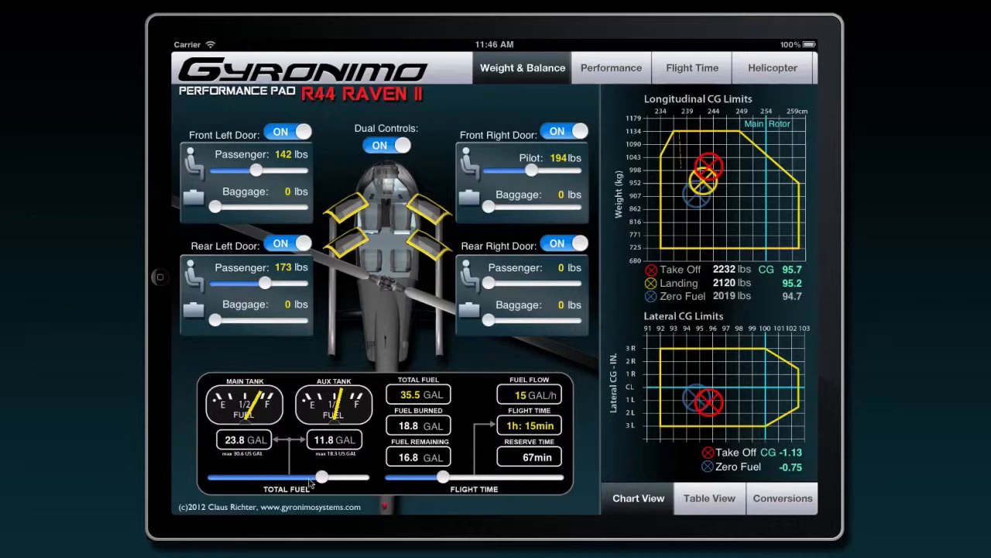
pyautogui.moveTo(322, 477); pyautogui.dragTo(316, 477)
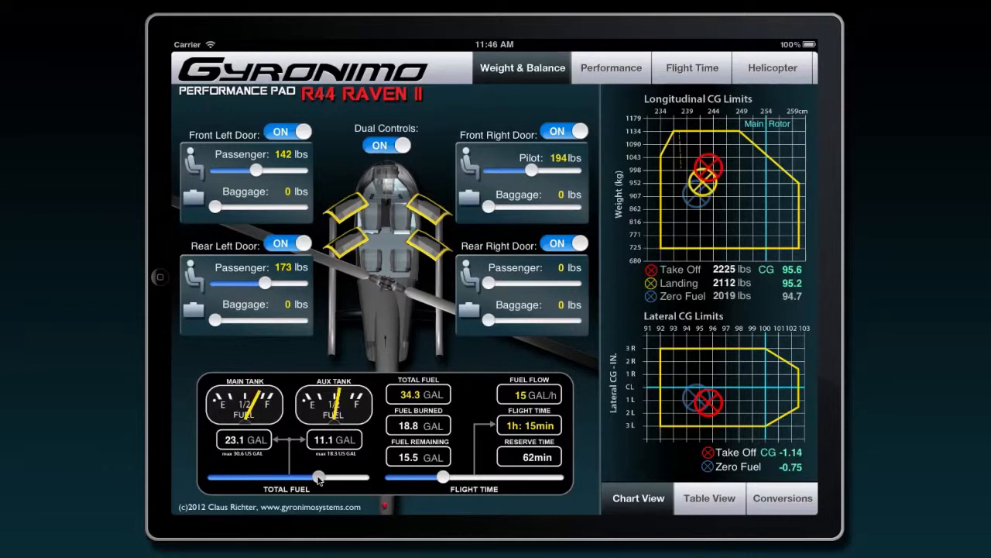
pyautogui.moveTo(316, 477); pyautogui.dragTo(297, 477)
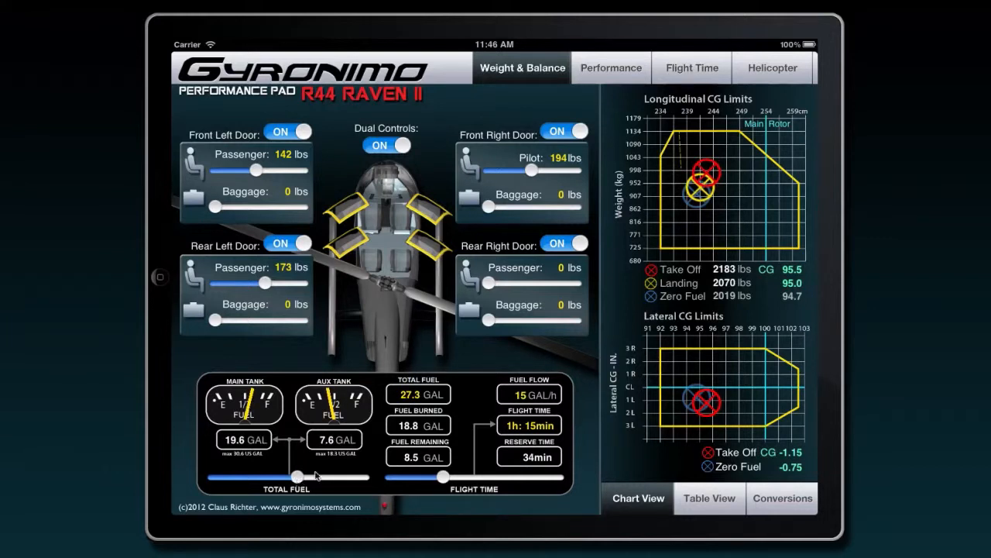
pyautogui.moveTo(298, 478); pyautogui.dragTo(297, 479)
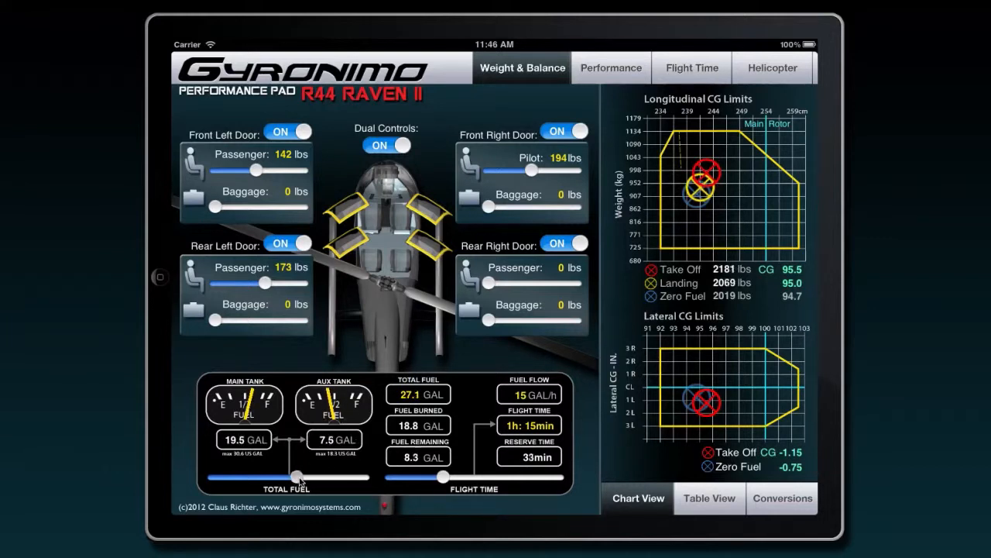
pyautogui.click(691, 68)
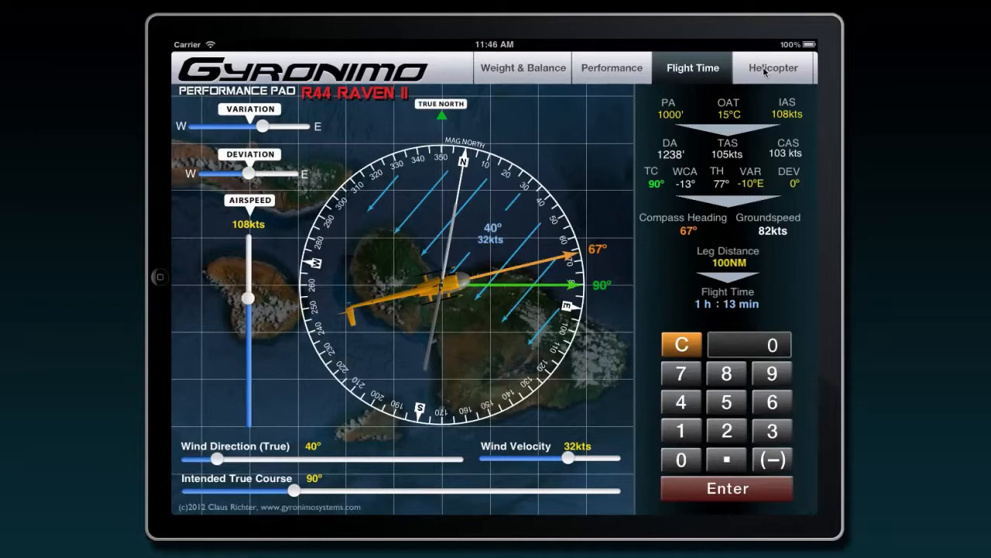
# Review the Helicopter Data page and the Airspeeds / Limits page.
pyautogui.click(772, 68)
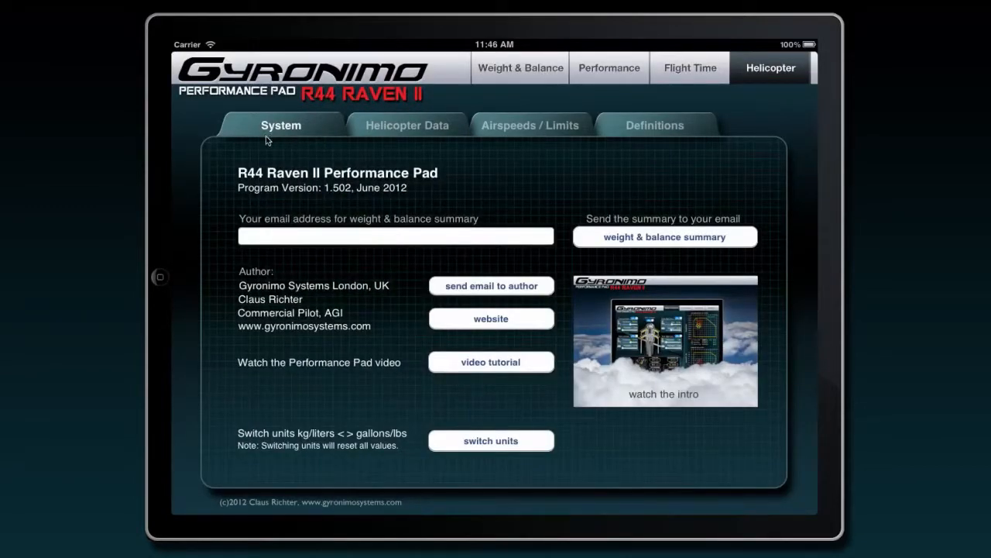
pyautogui.click(405, 124)
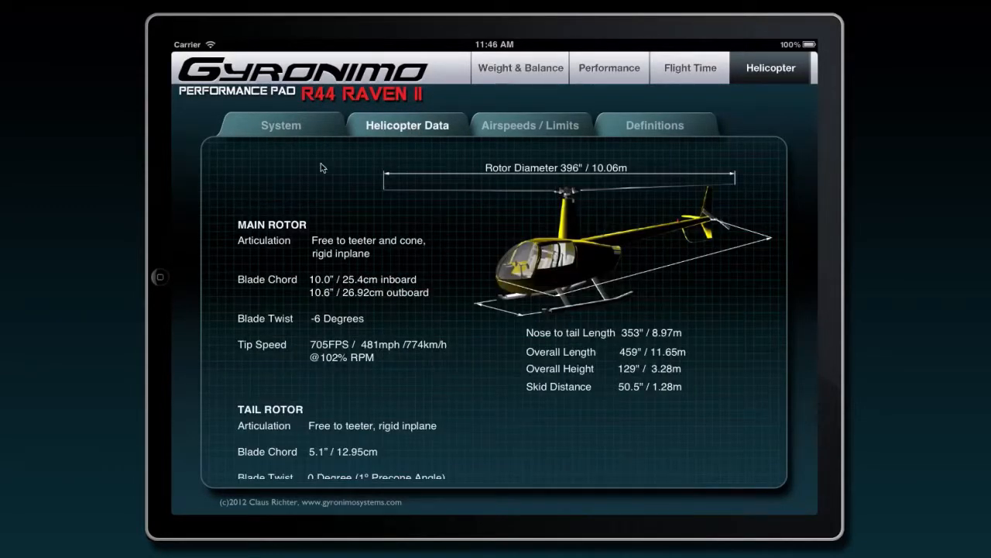
pyautogui.moveTo(393, 306)
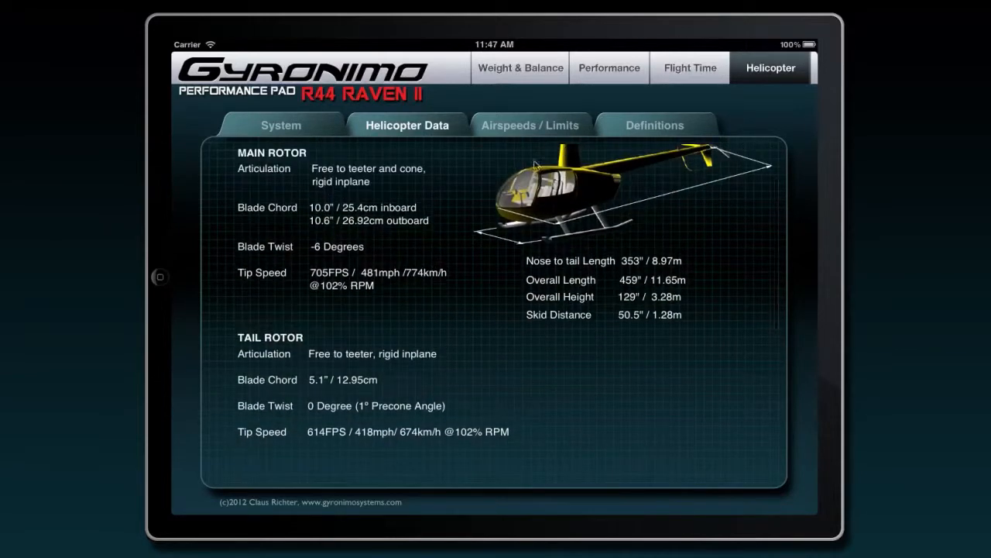
pyautogui.click(532, 124)
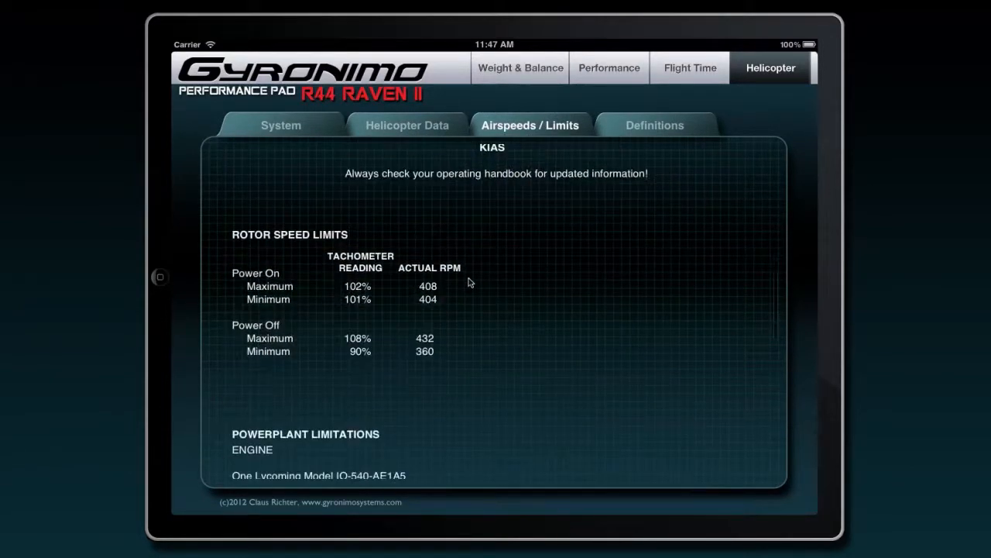
# Scroll through the list of performance definitions.
pyautogui.click(653, 124)
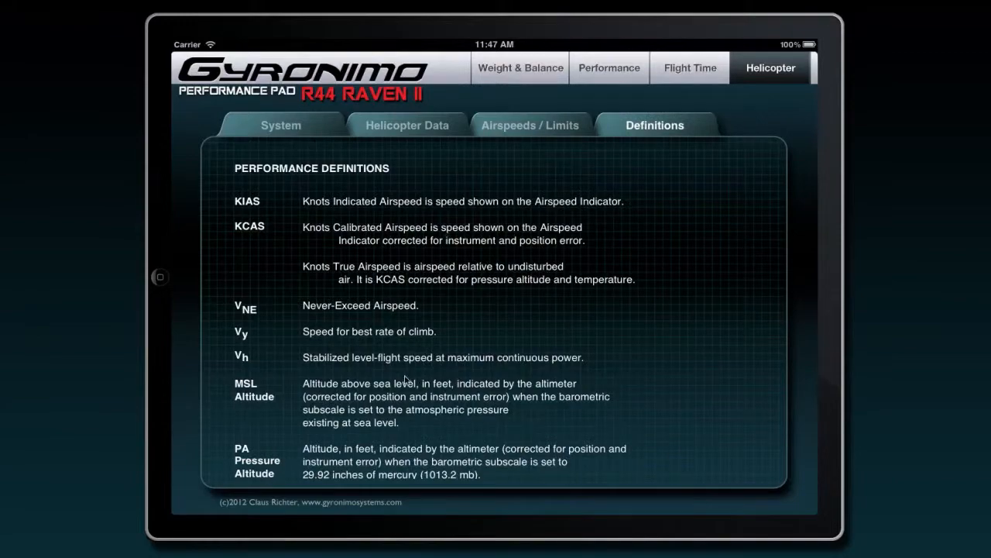
pyautogui.scroll(-3)
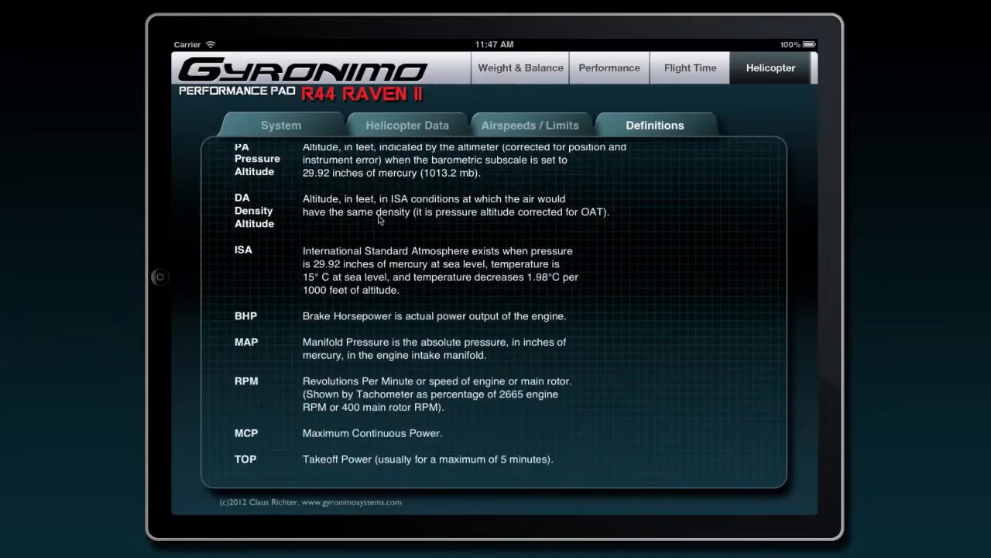
pyautogui.scroll(-3)
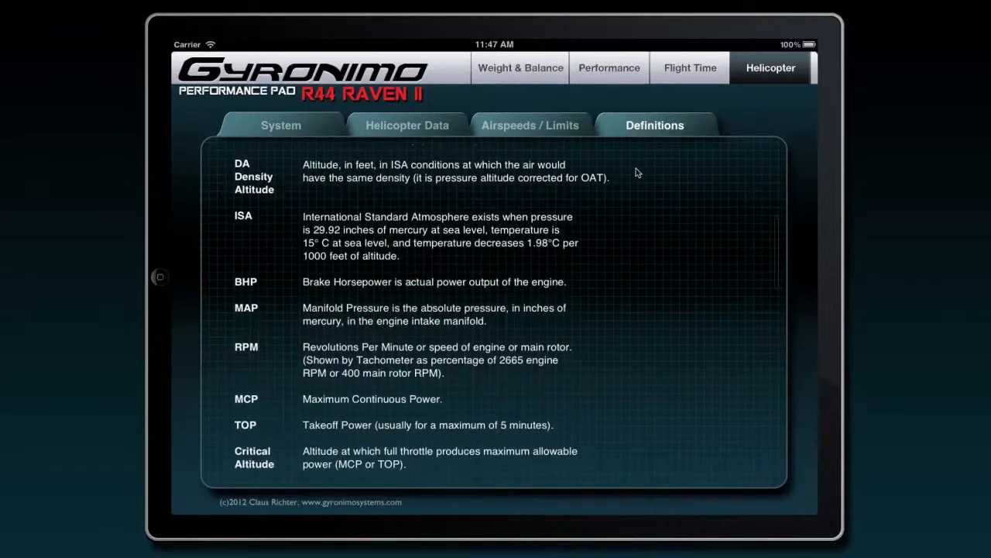
pyautogui.scroll(-3)
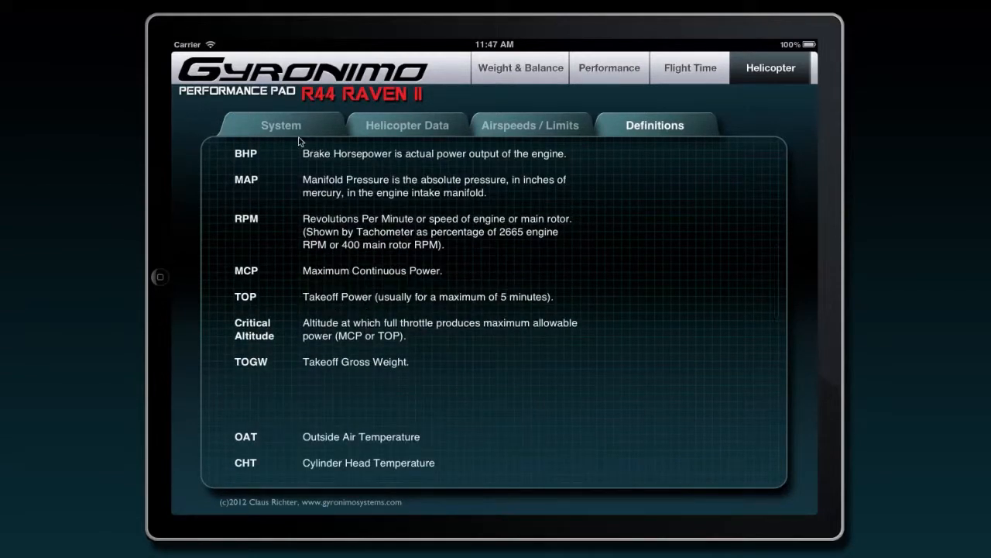
# On the System page, bring up the Switching Units prompt and cancel it, keeping current units.
pyautogui.click(281, 124)
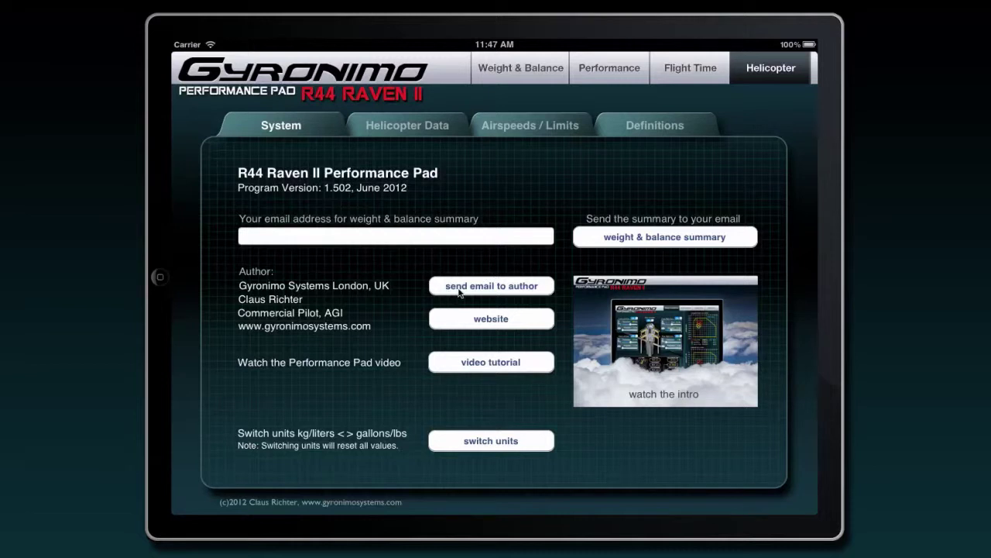
pyautogui.moveTo(486, 321)
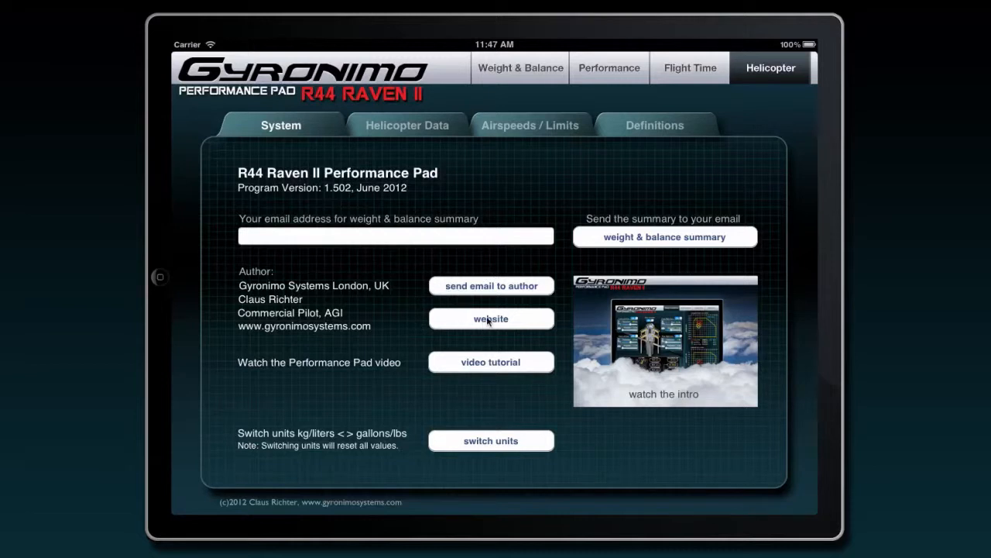
pyautogui.moveTo(486, 319)
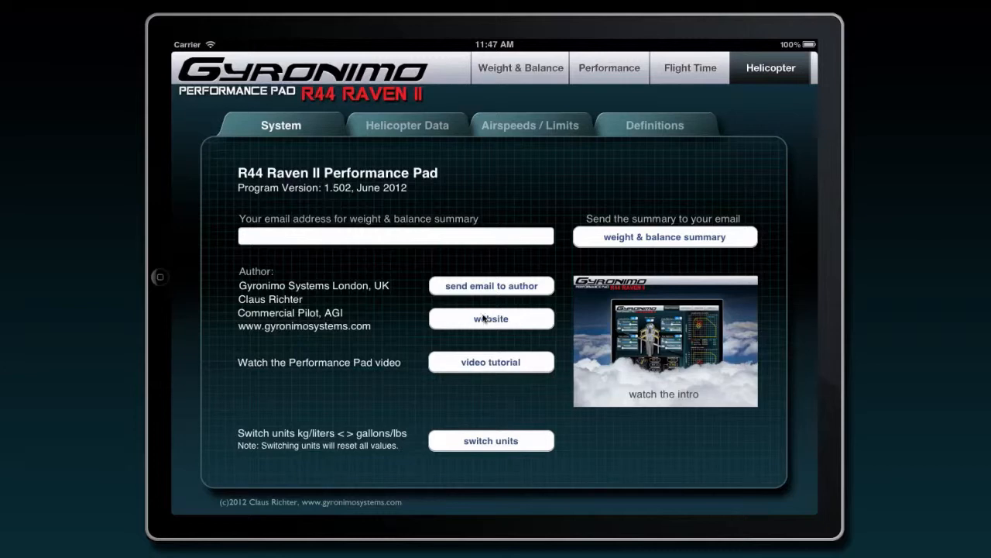
pyautogui.click(491, 439)
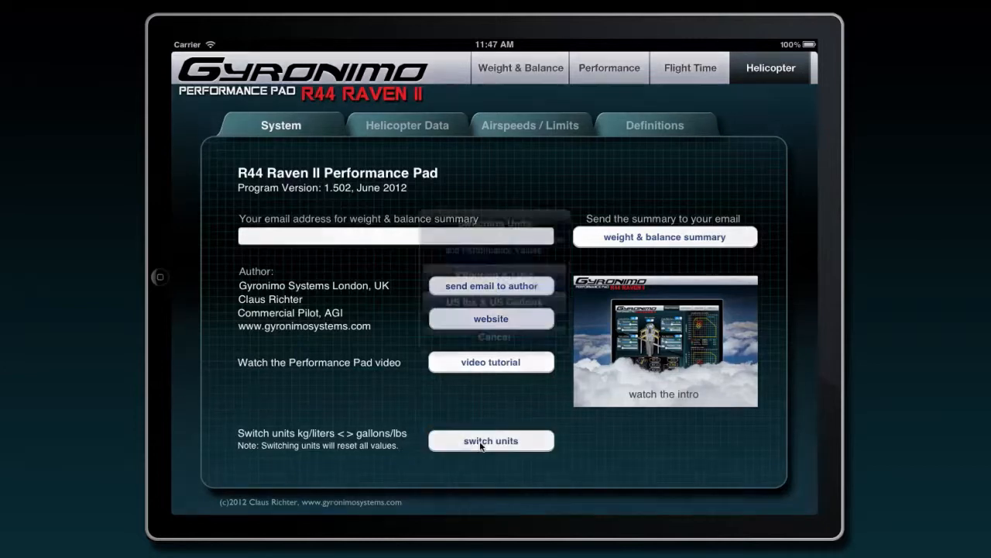
pyautogui.click(491, 440)
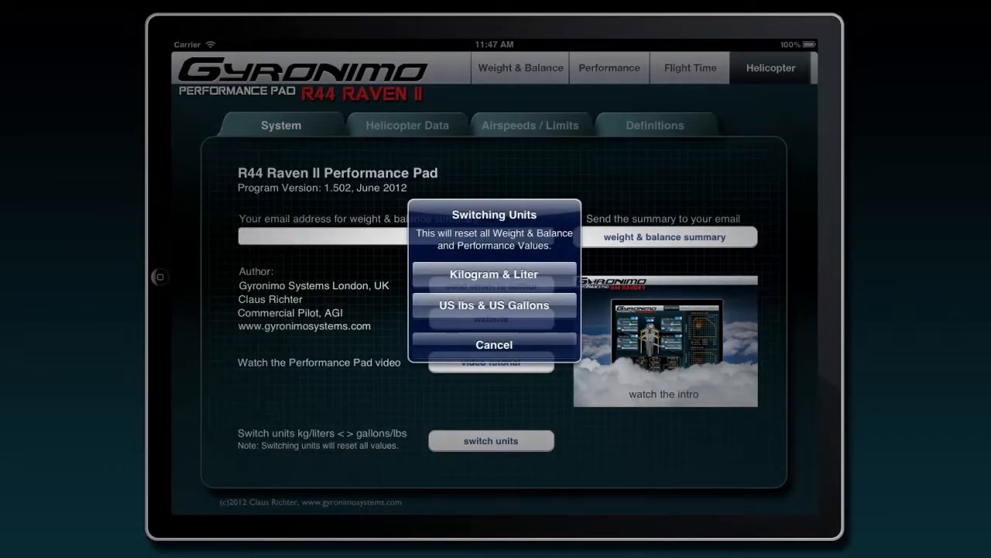
pyautogui.click(493, 343)
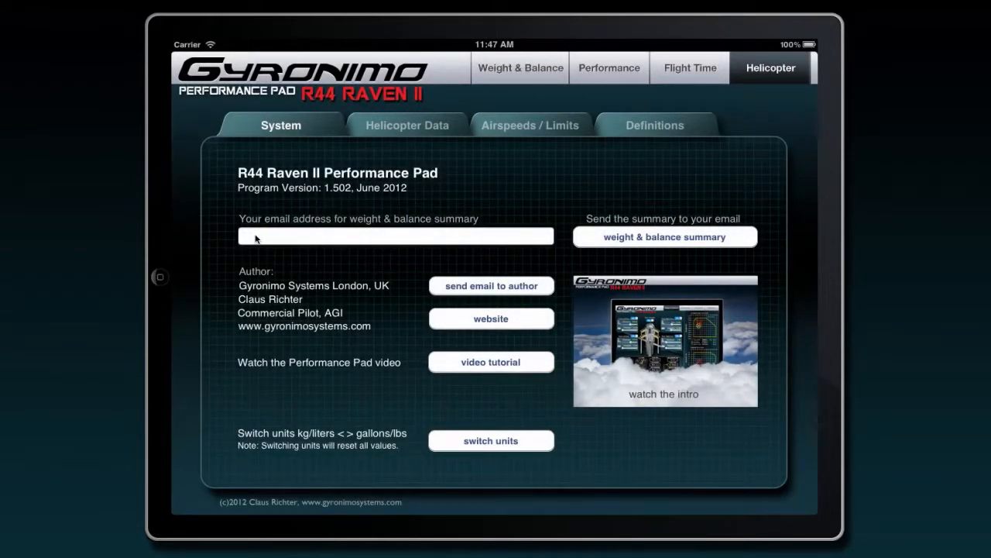
pyautogui.moveTo(663, 242)
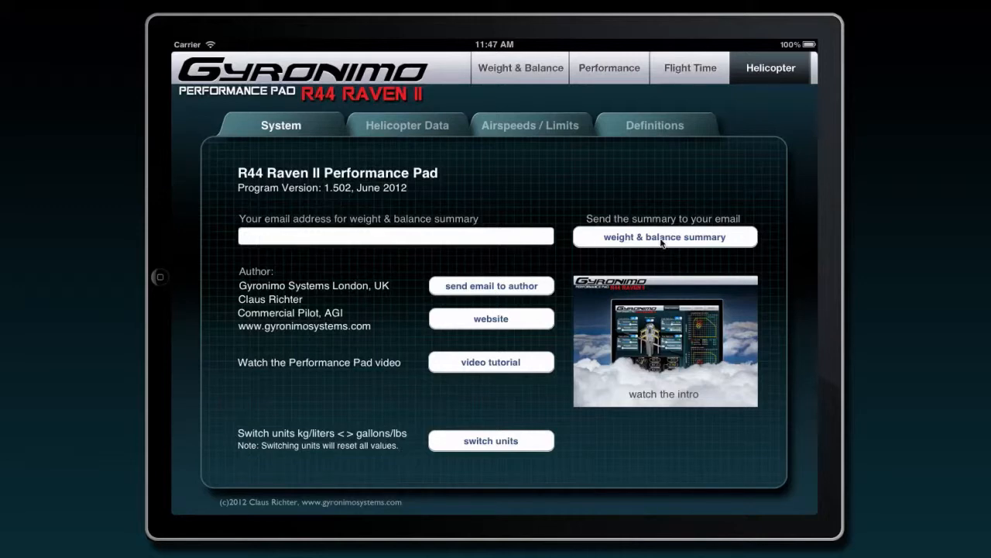
pyautogui.moveTo(505, 89)
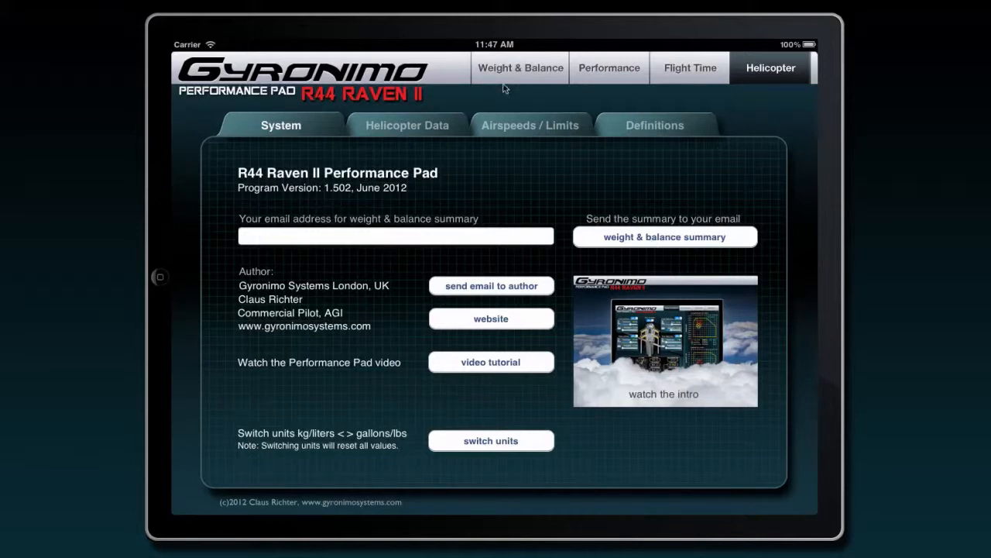
# Show the CG calculation in table view, visit Helicopter, then return to Weight & Balance charts.
pyautogui.click(520, 68)
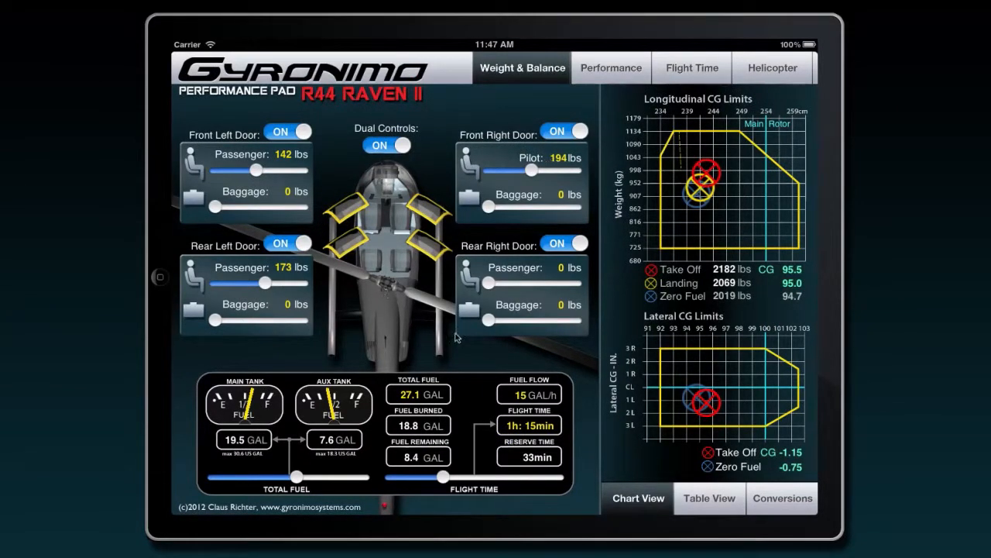
pyautogui.click(710, 497)
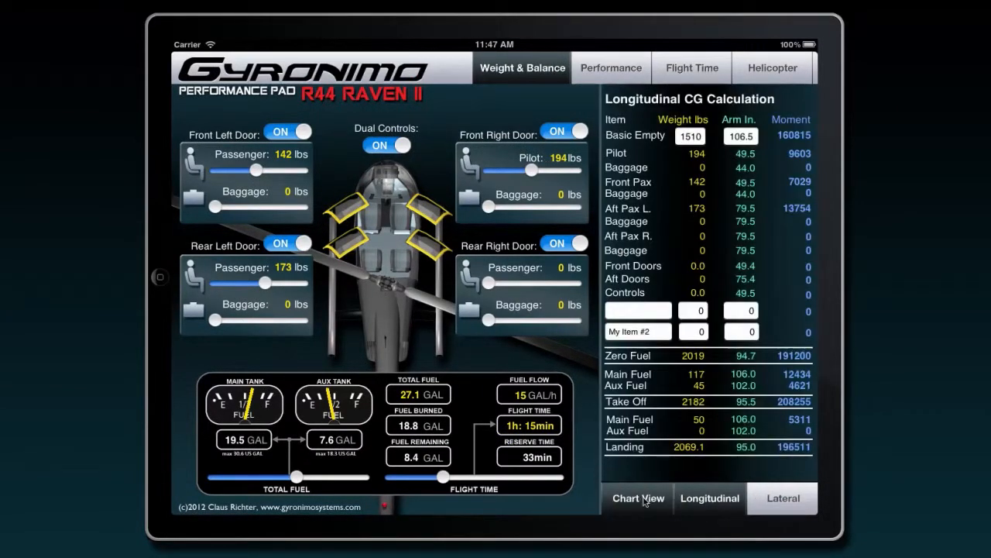
pyautogui.click(771, 68)
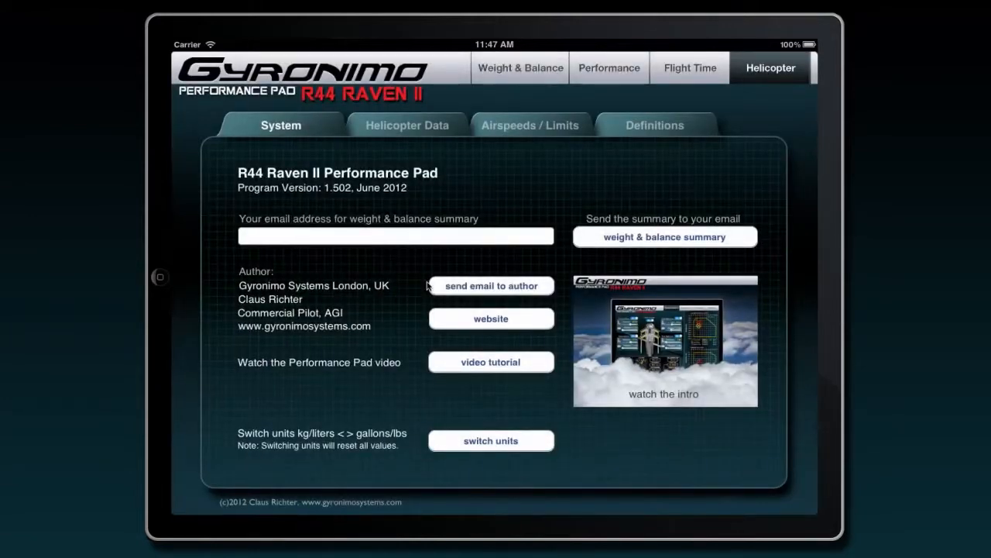
pyautogui.moveTo(676, 226)
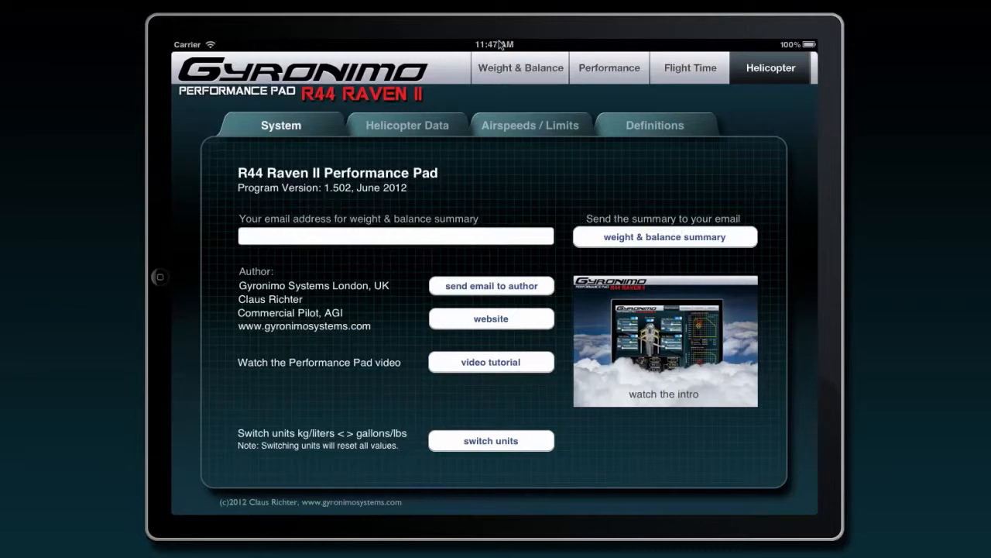
pyautogui.click(520, 68)
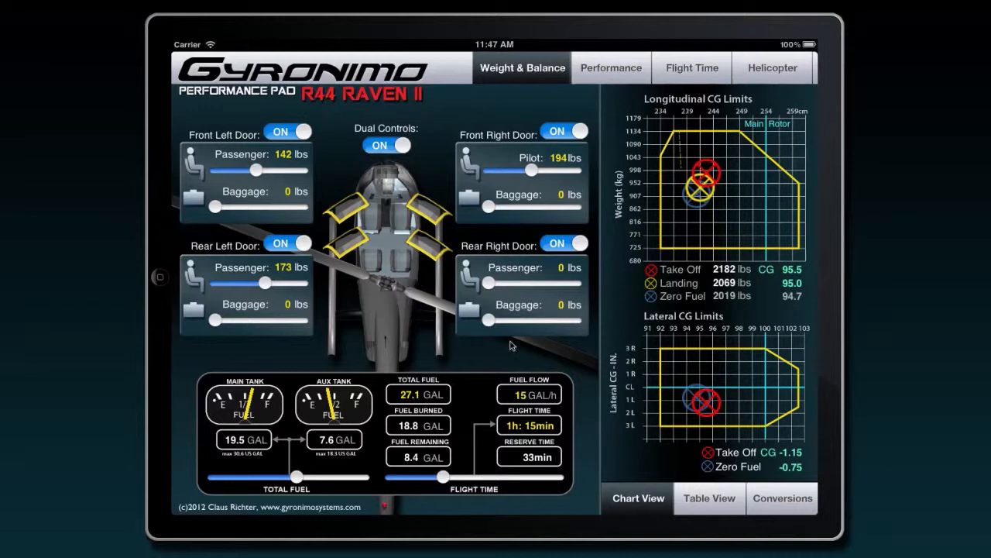
pyautogui.moveTo(350, 282)
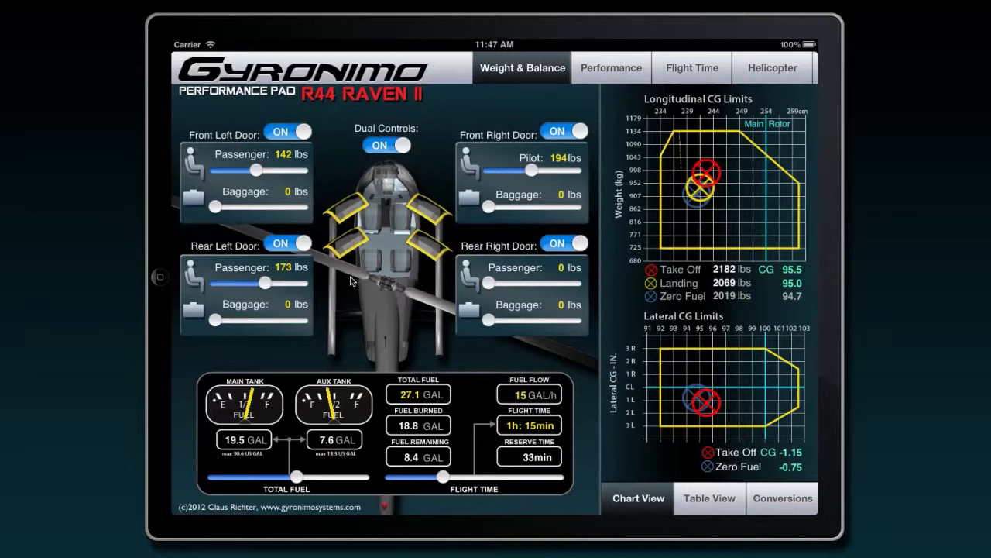
pyautogui.moveTo(175, 277)
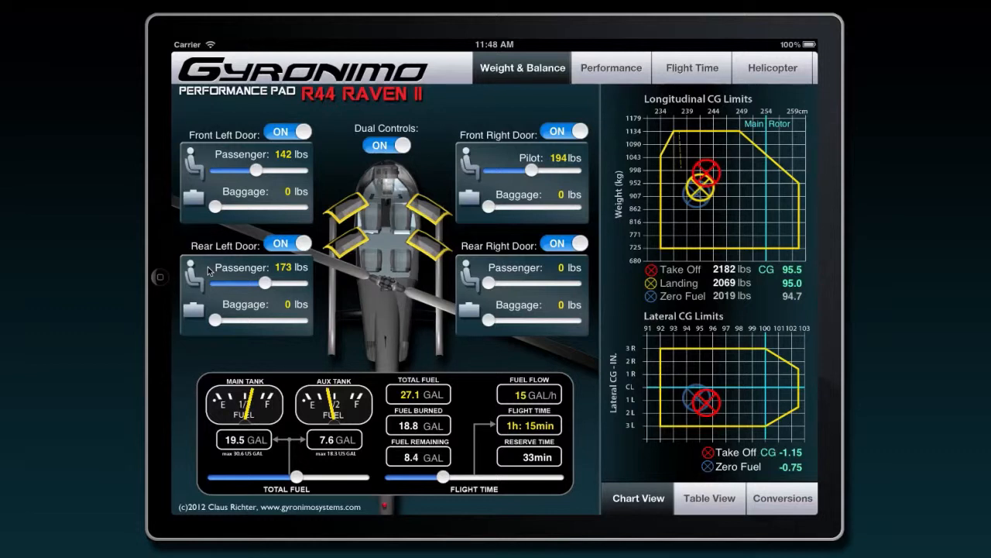
pyautogui.moveTo(317, 261)
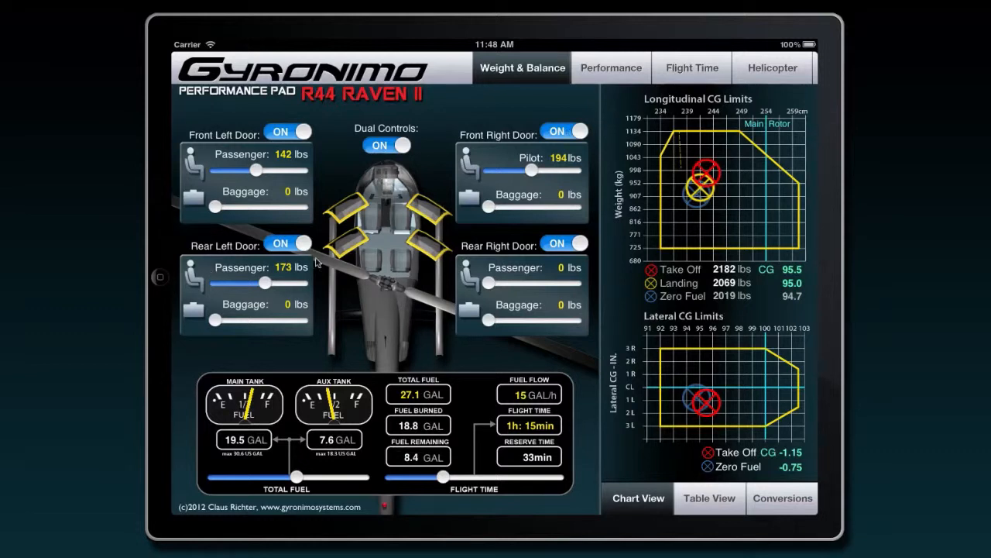
pyautogui.moveTo(403, 277)
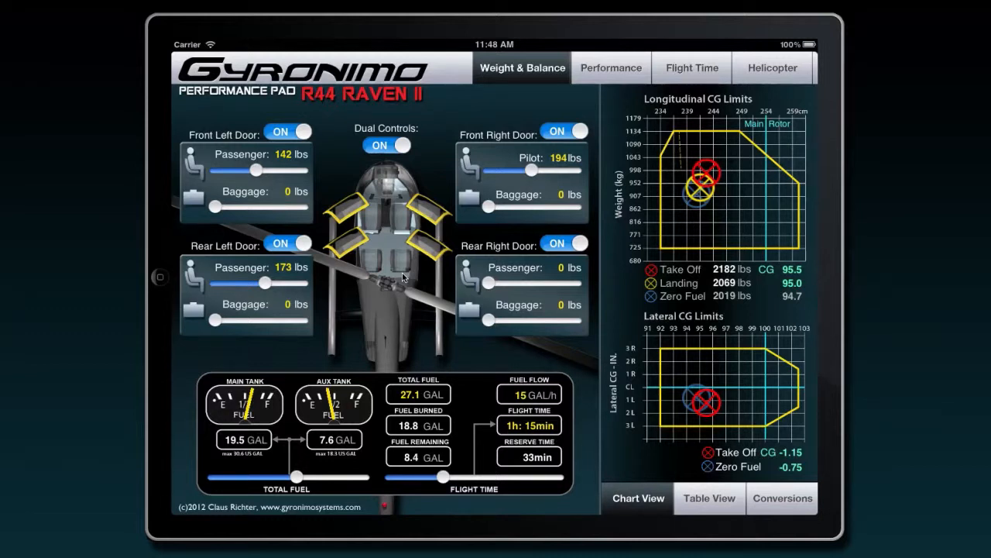
pyautogui.moveTo(419, 239)
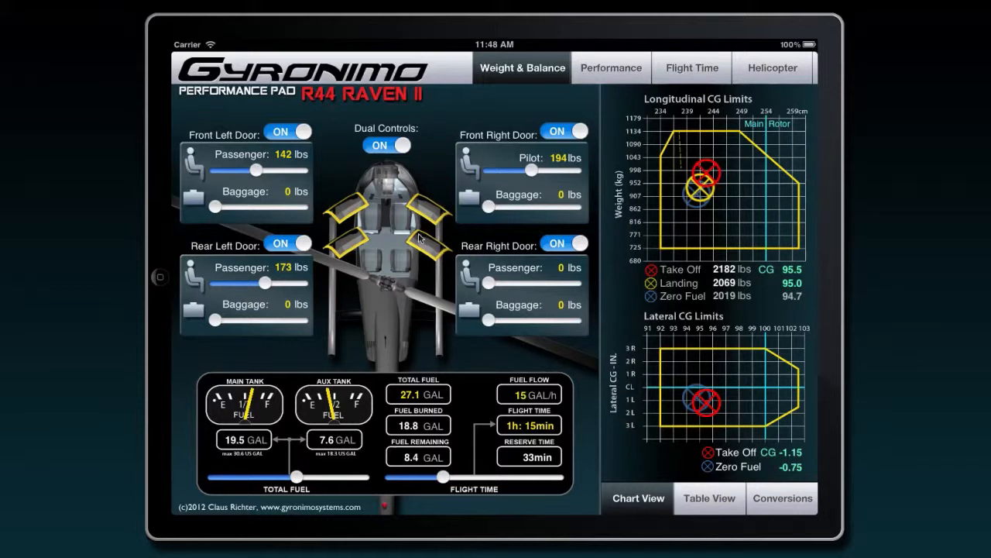
pyautogui.moveTo(390, 245)
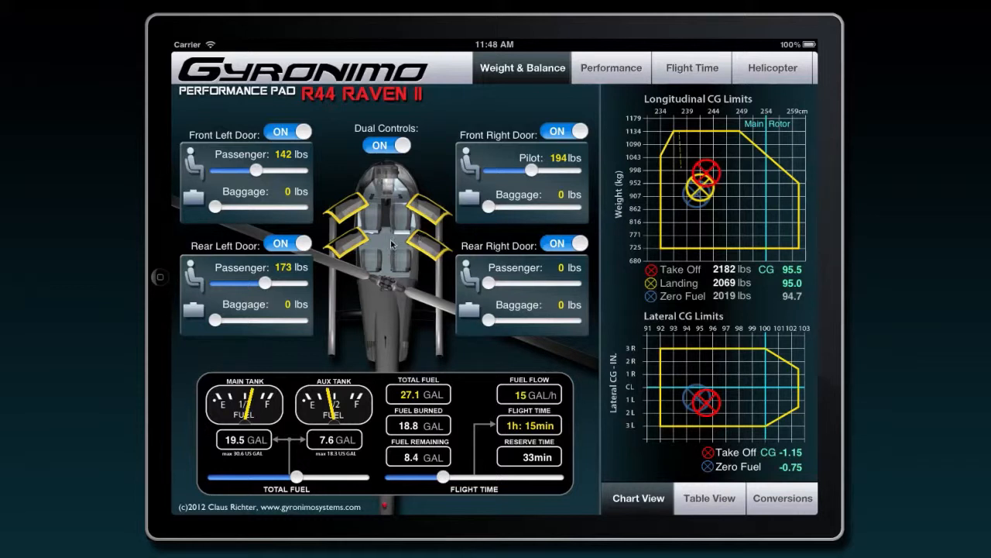
pyautogui.moveTo(333, 257)
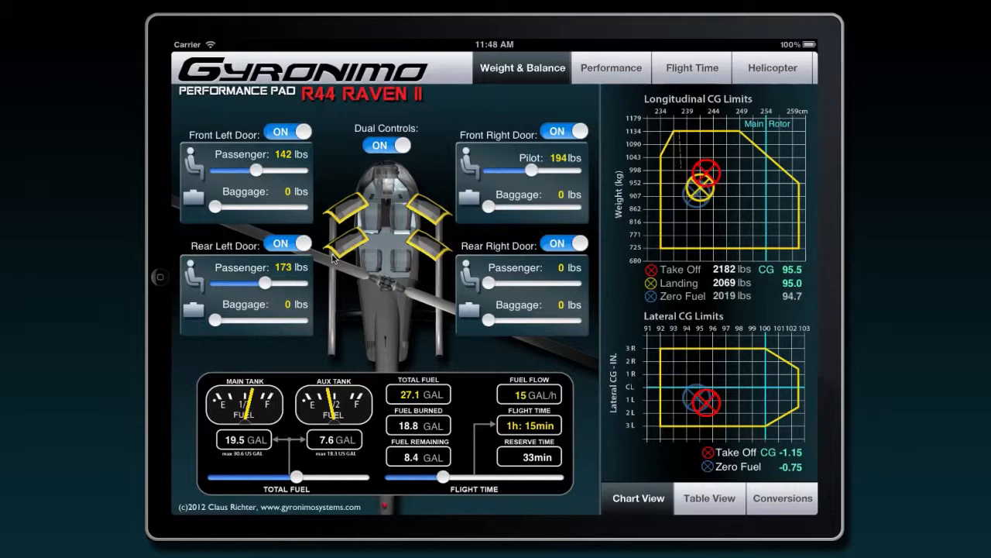
pyautogui.moveTo(653, 356)
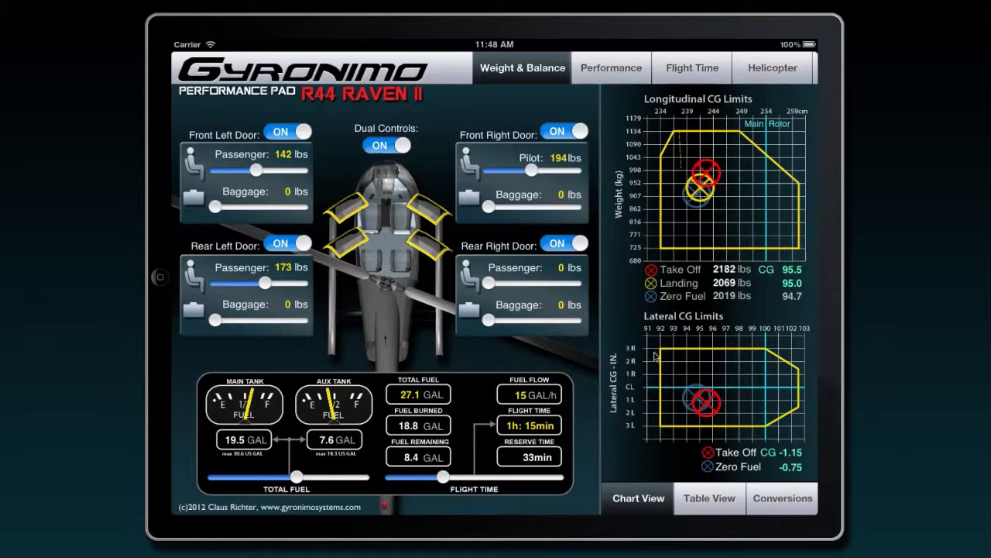